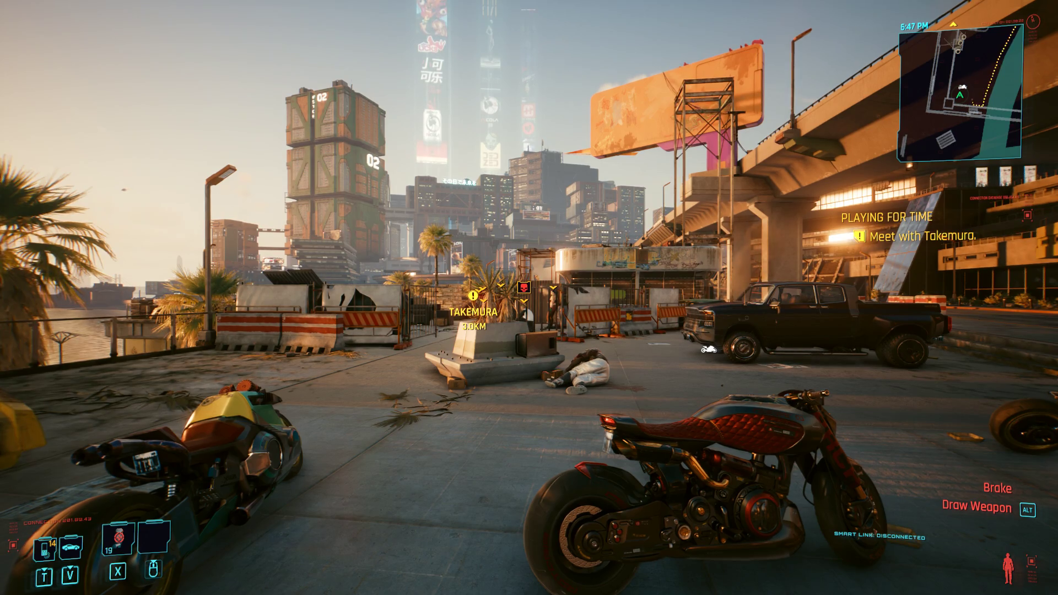
pyautogui.moveTo(529, 298)
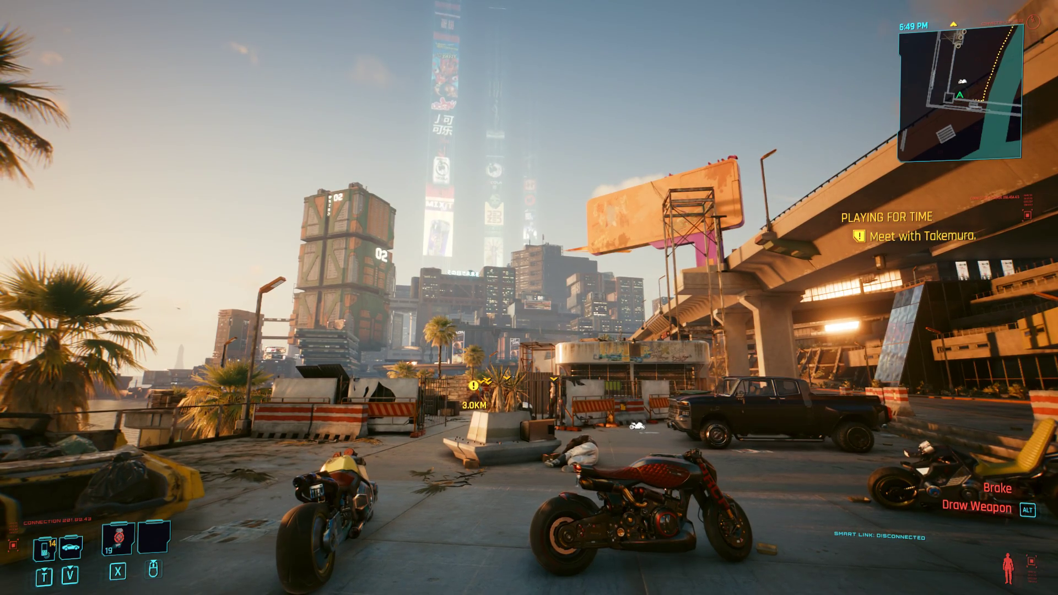
pyautogui.moveTo(529, 297)
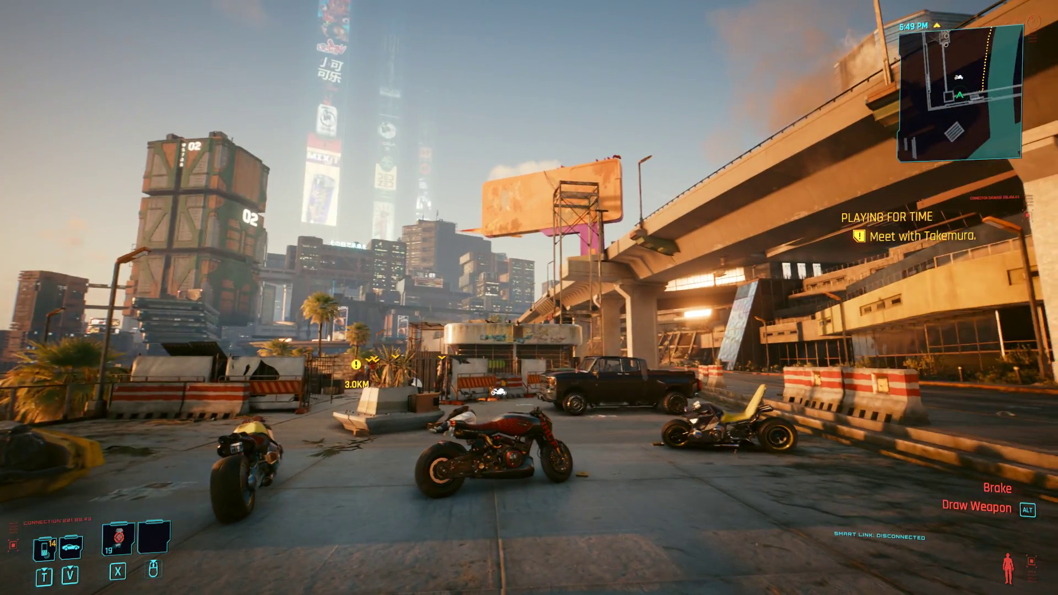
pyautogui.moveTo(529, 297)
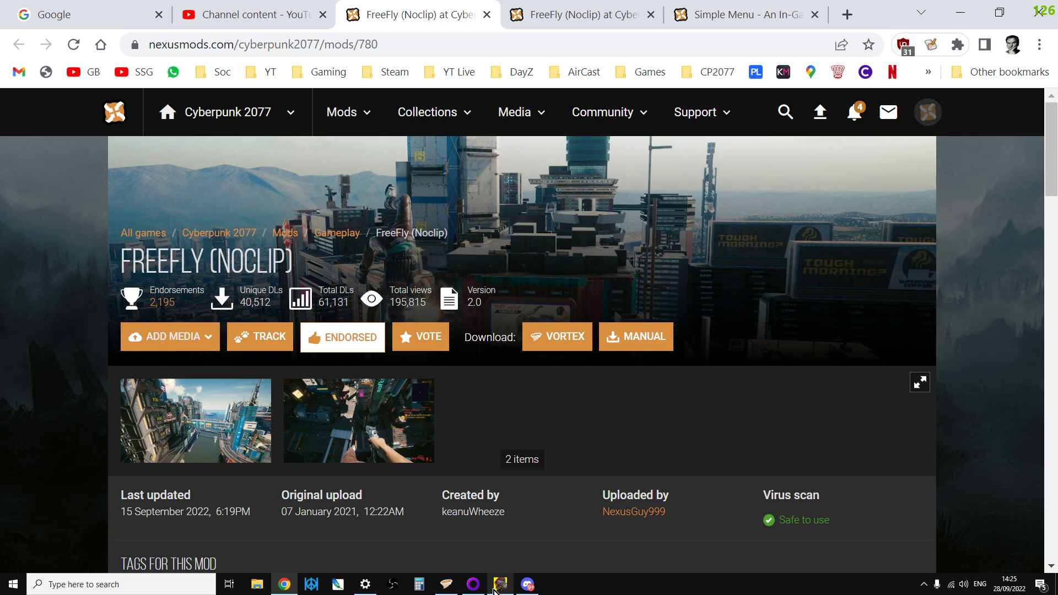
# Step: Bring Vortex forward showing FreeFly 2.0 and Simple Menu enabled, redscript disabled
pyautogui.click(499, 583)
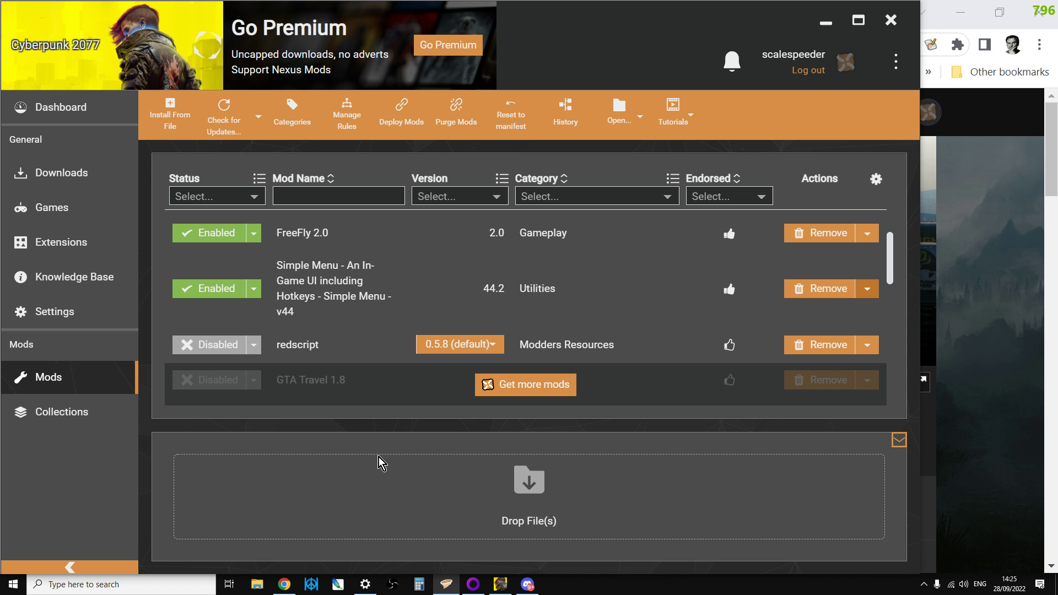
pyautogui.moveTo(364, 427)
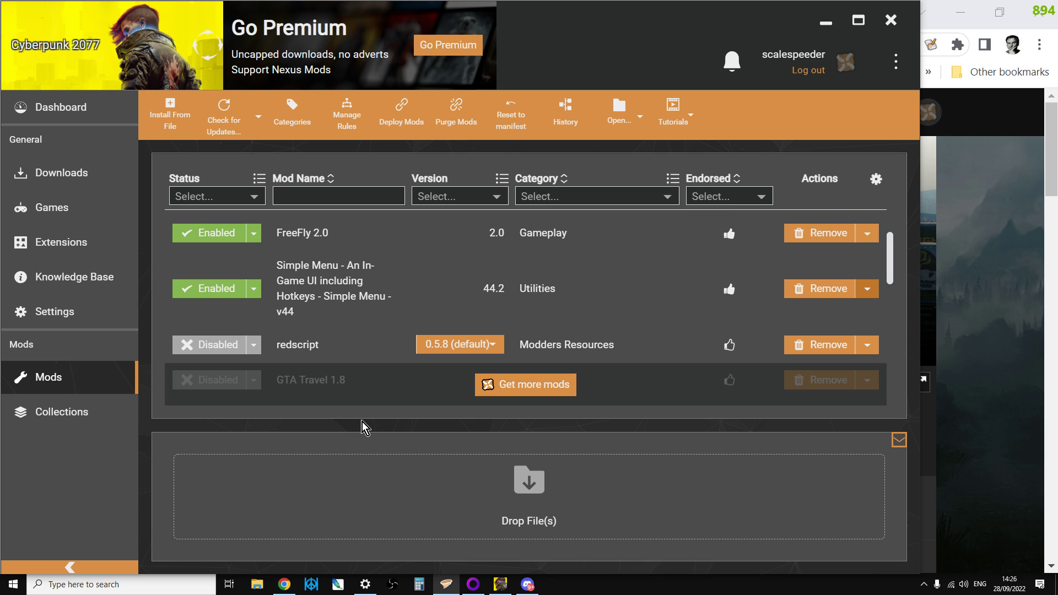
pyautogui.moveTo(417, 403)
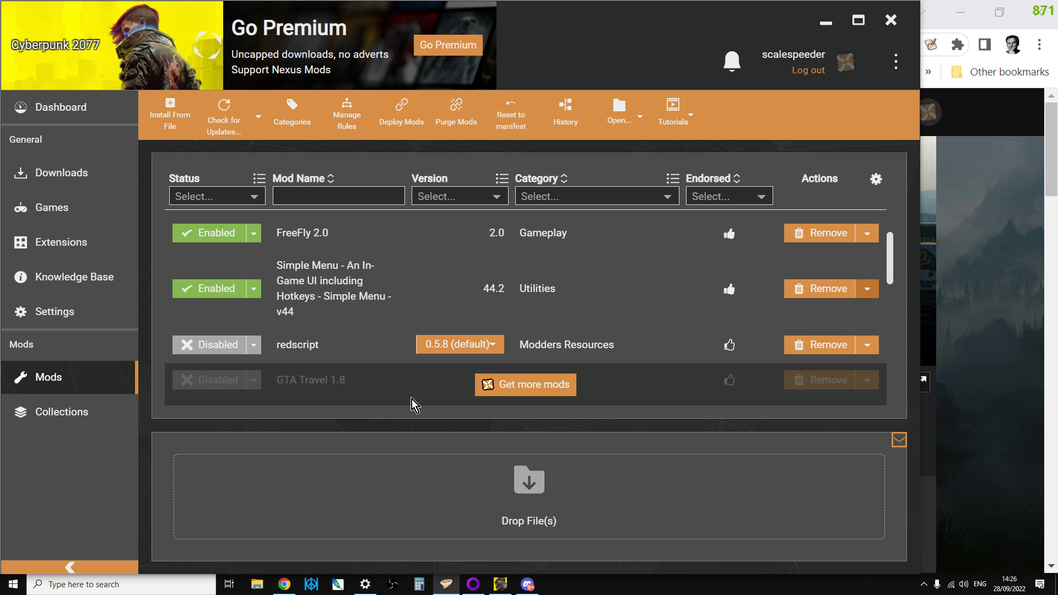
pyautogui.moveTo(441, 404)
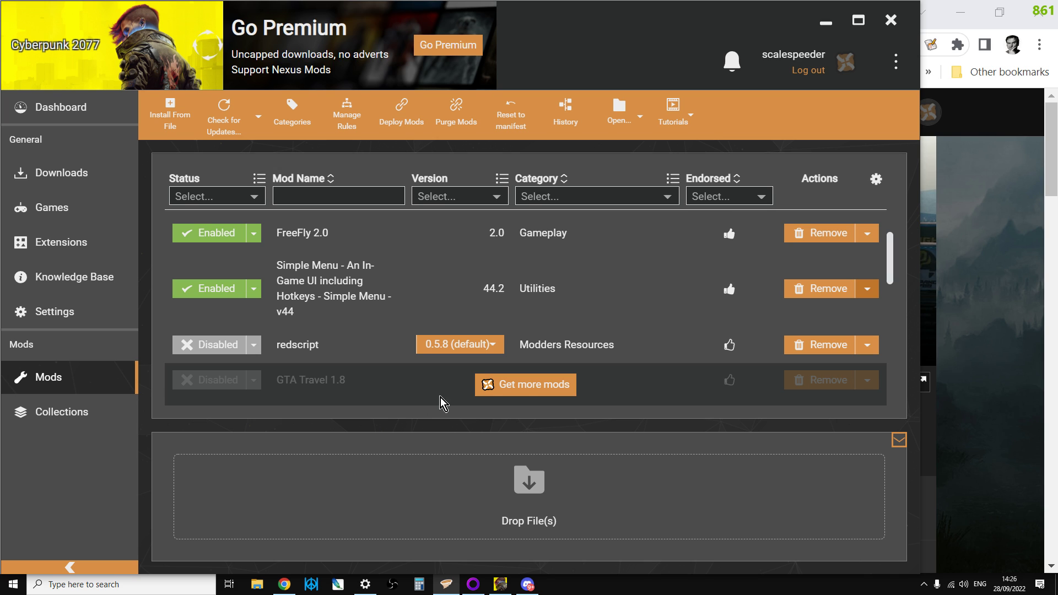
pyautogui.moveTo(240, 120)
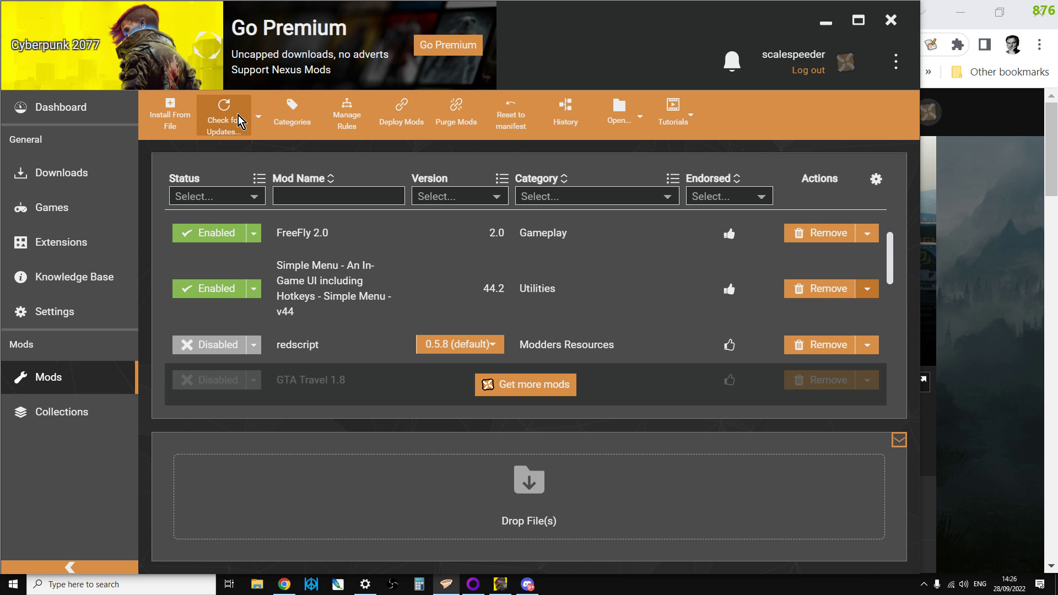
pyautogui.moveTo(357, 422)
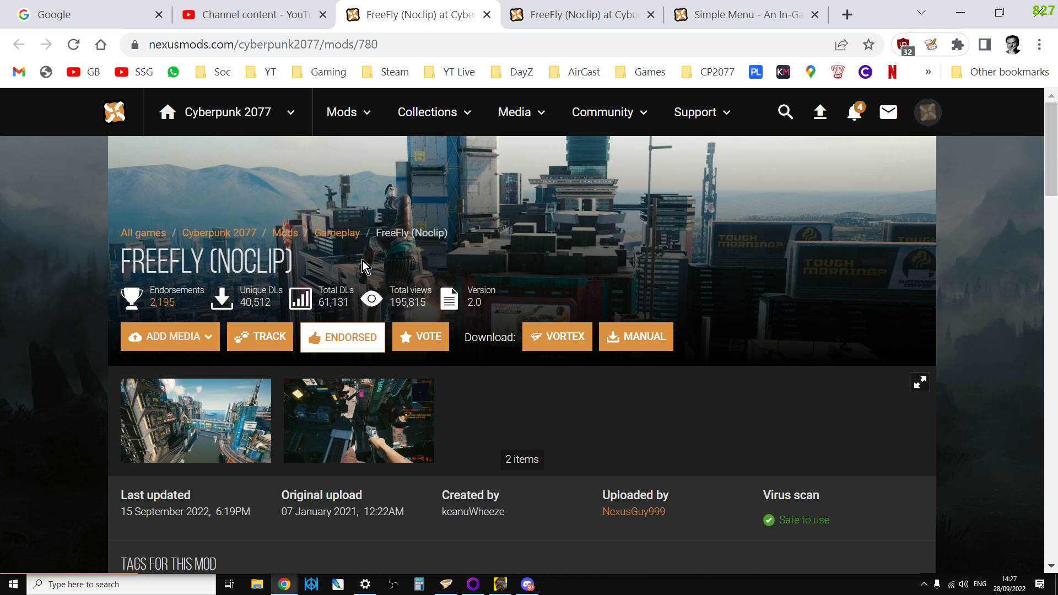
# Step: Read FreeFly's Nexus requirements: Cyber Engine Tweaks and Native Settings UI, latest versions
pyautogui.scroll(-3)
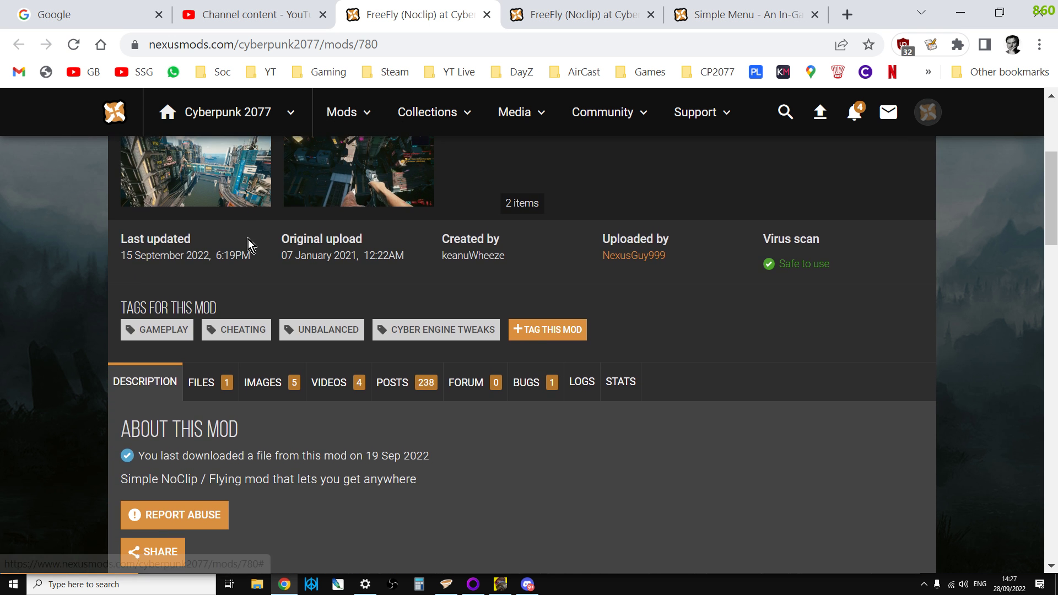
pyautogui.scroll(-3)
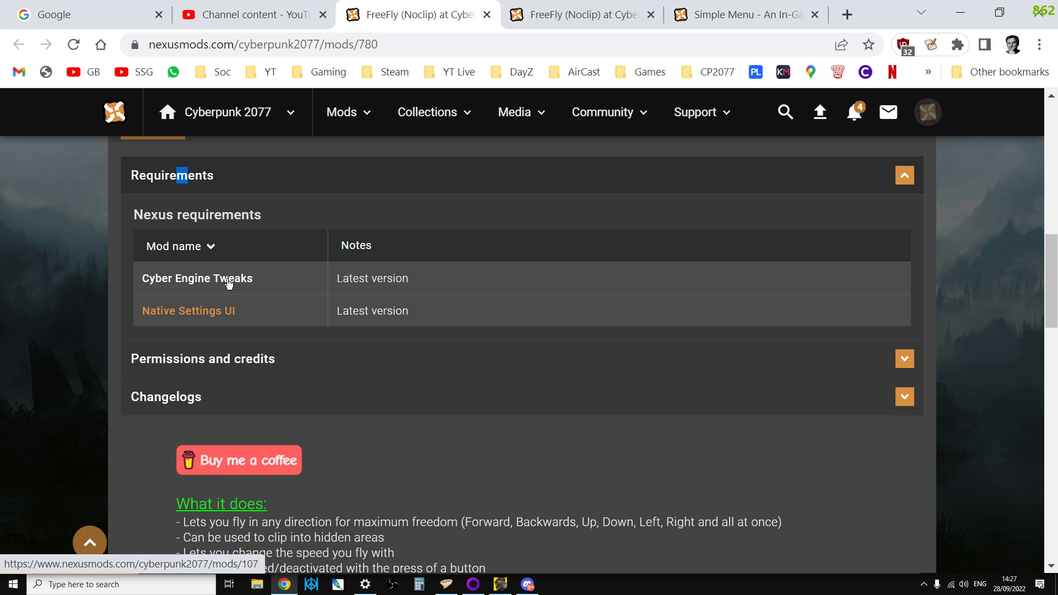
pyautogui.moveTo(224, 318)
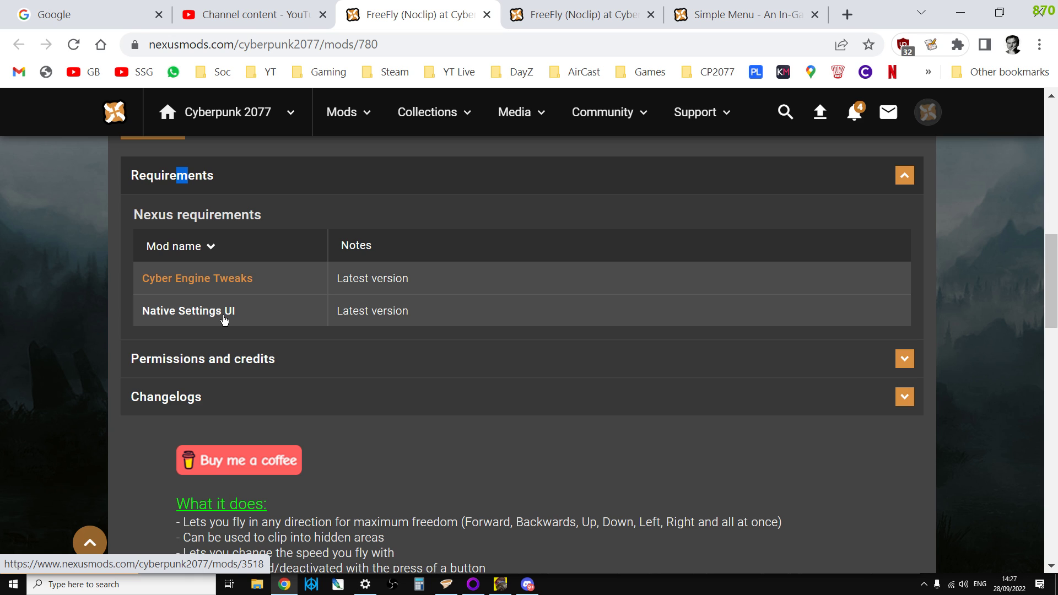
pyautogui.scroll(3)
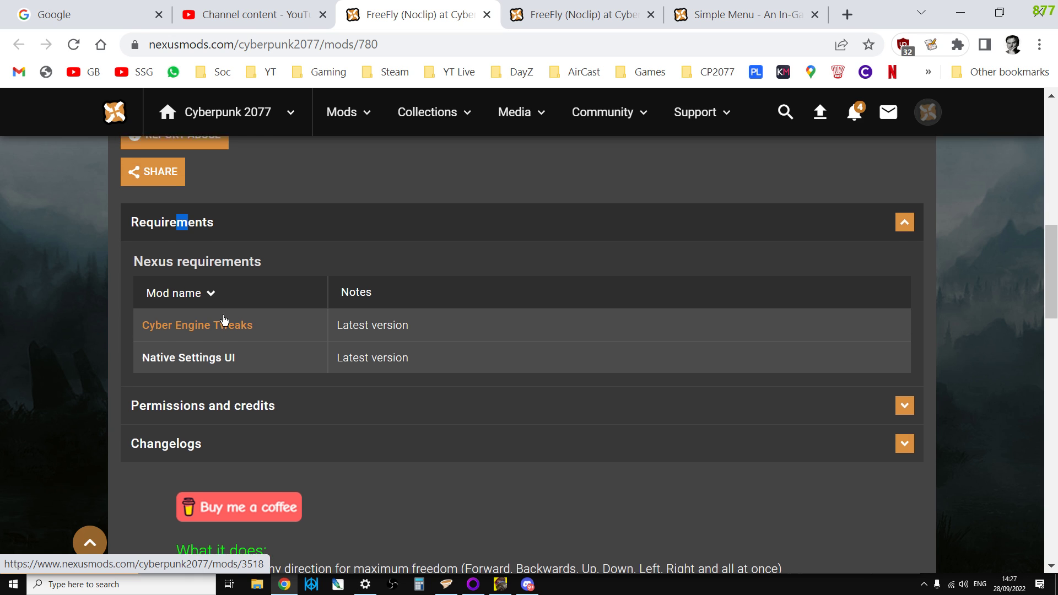
pyautogui.scroll(3)
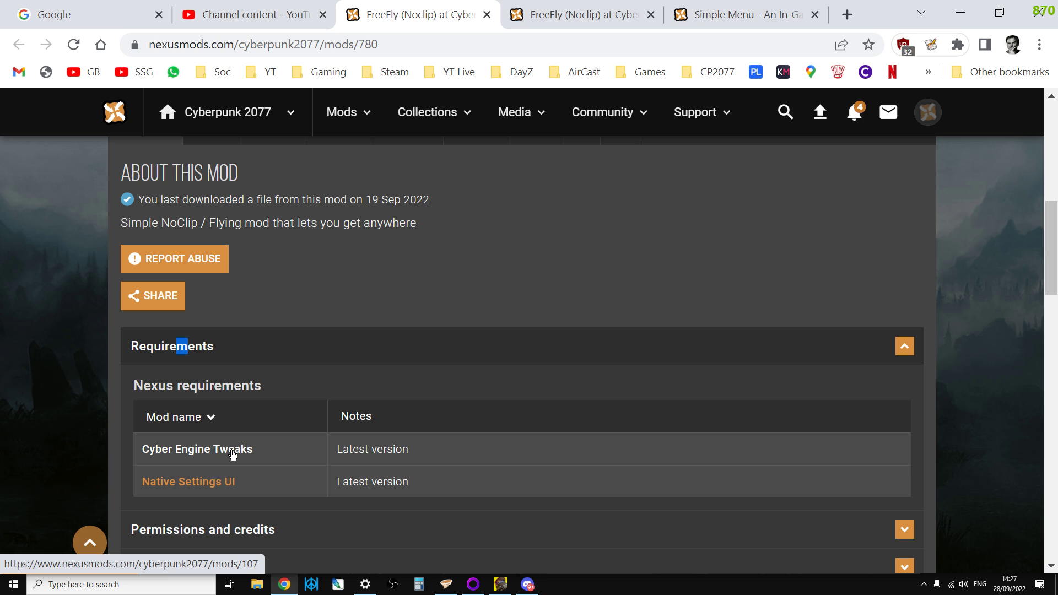
pyautogui.scroll(-3)
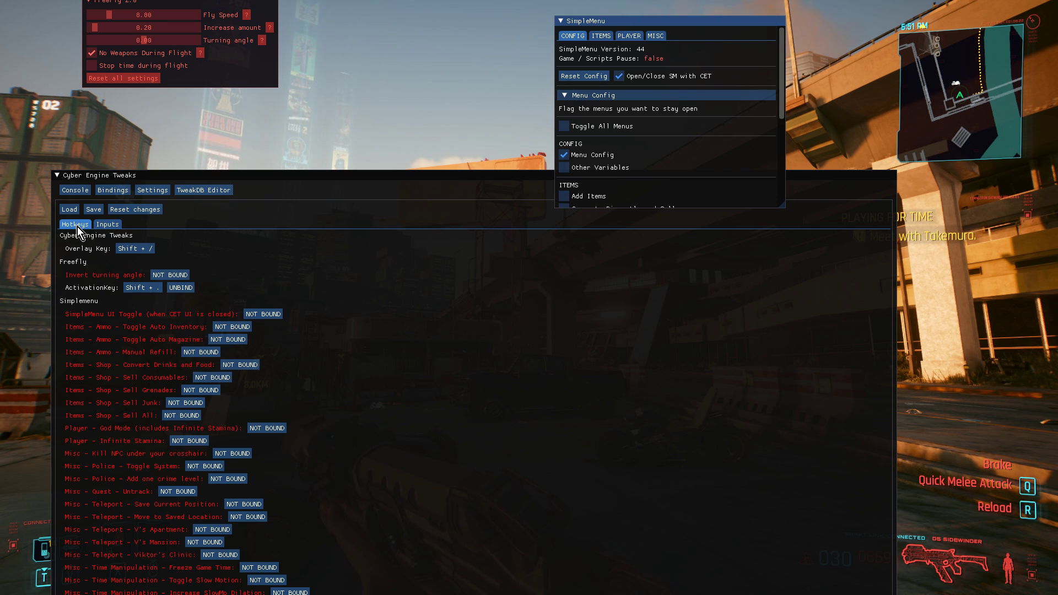
# Step: Check Cyber Engine Tweaks' Inputs and Hotkeys bindings for FreeFly and Simple Menu
pyautogui.click(107, 225)
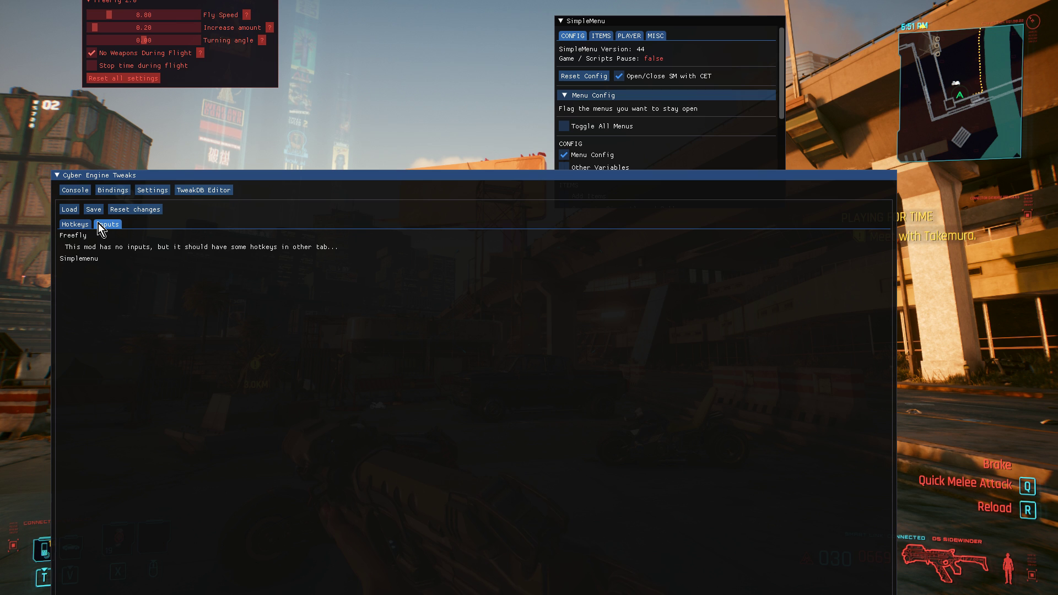
pyautogui.click(75, 223)
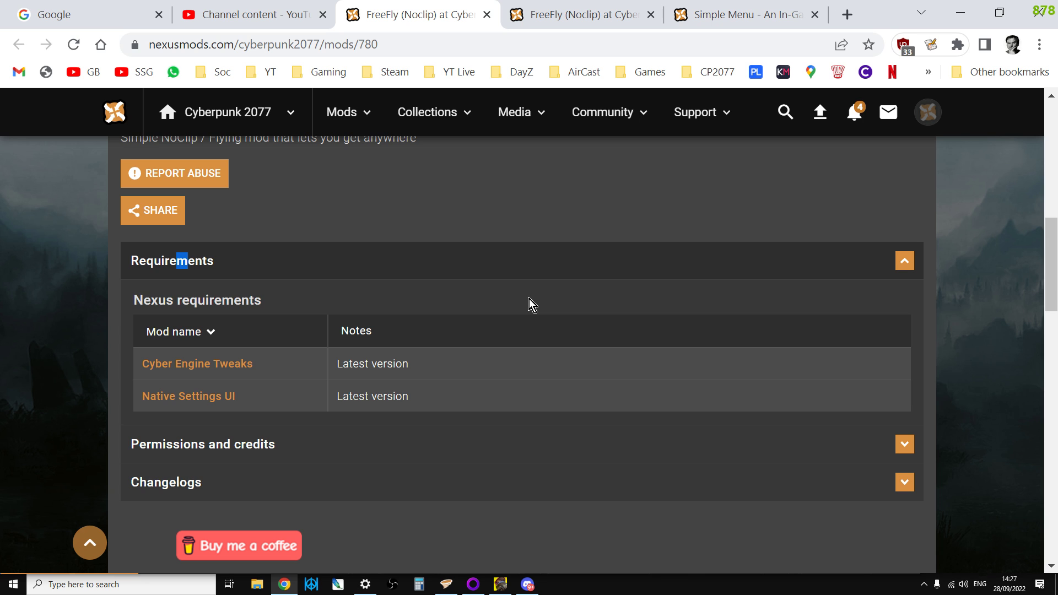
# Step: Return to Vortex and browse the mods: Cyber Engine Tweaks, FreeFly 2.0, Native Settings UI enabled
pyautogui.scroll(3)
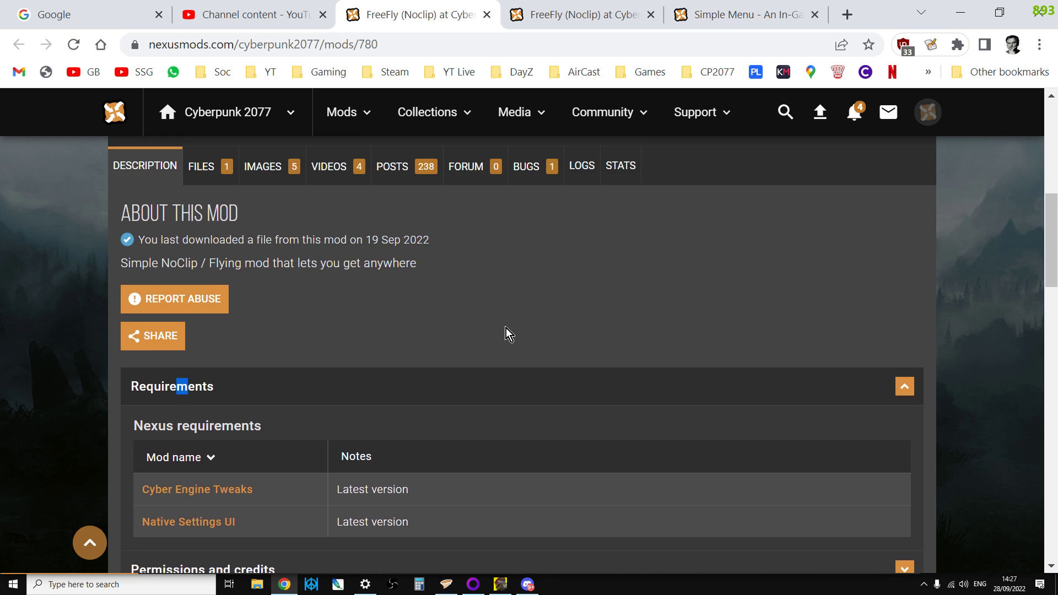
pyautogui.scroll(3)
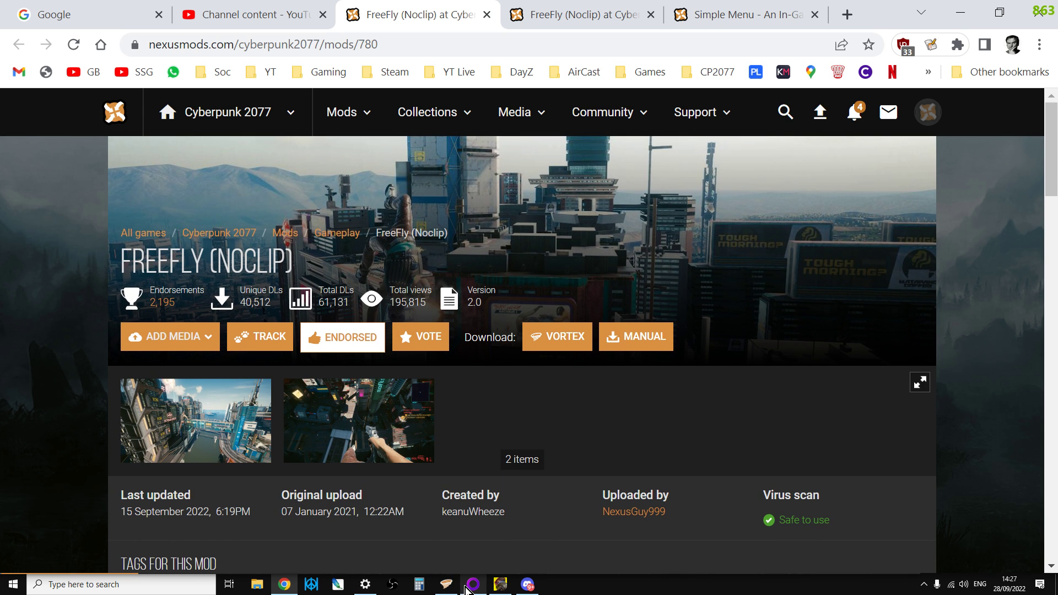
pyautogui.click(499, 584)
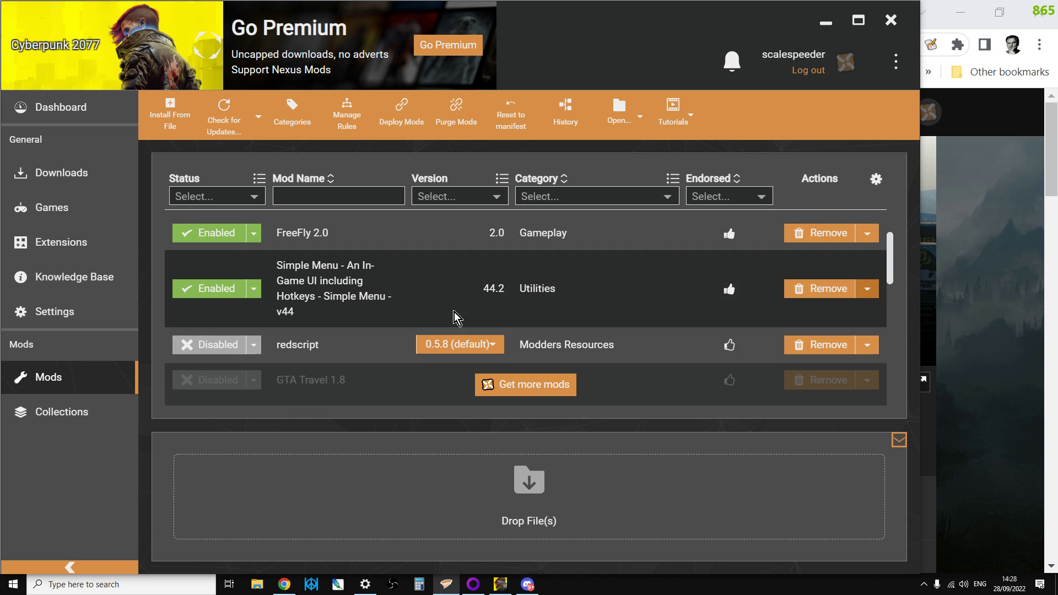
pyautogui.scroll(-3)
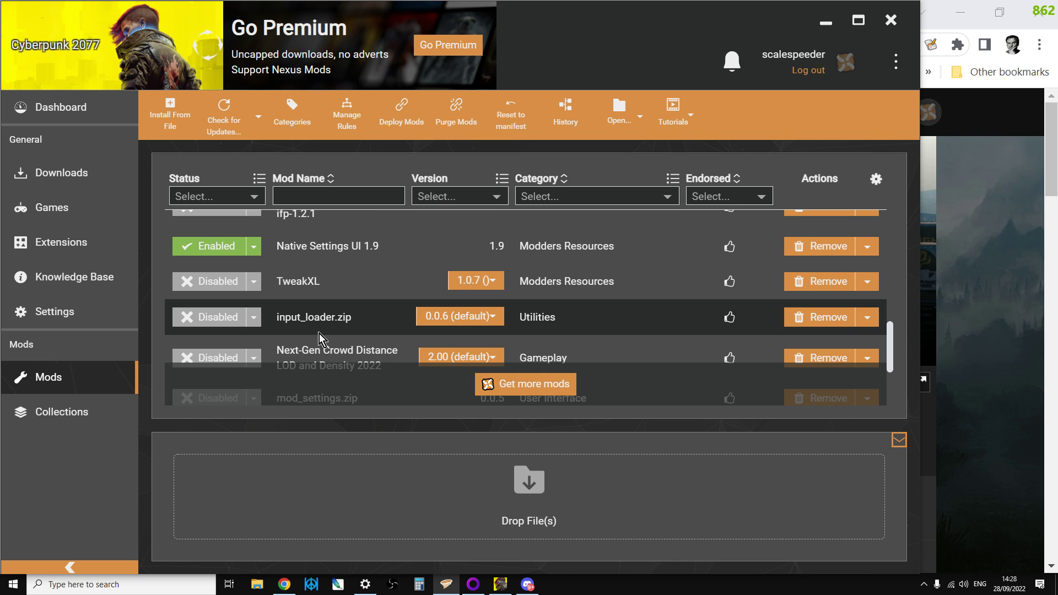
pyautogui.scroll(-3)
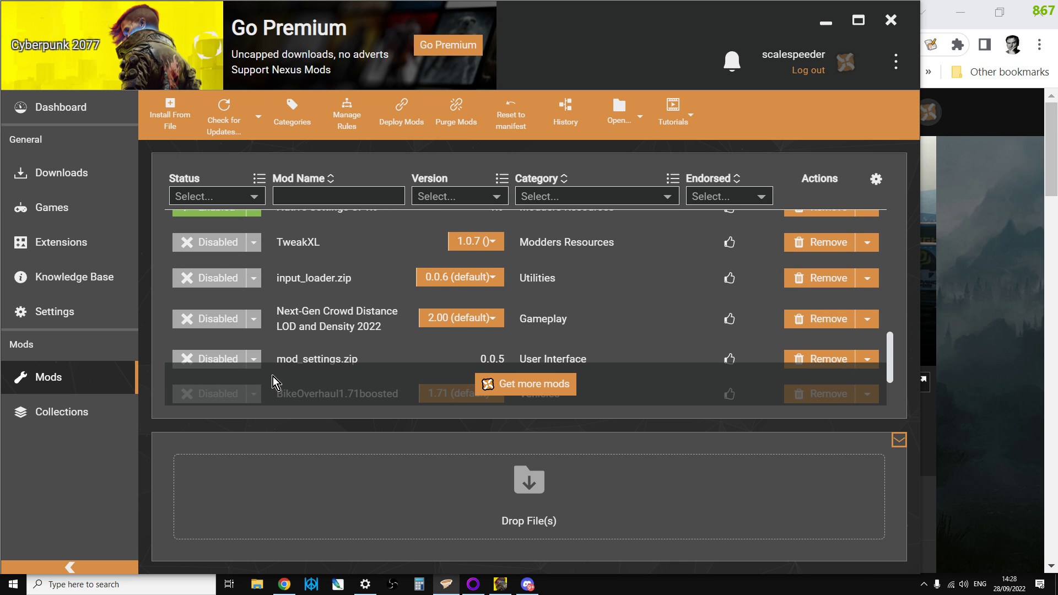
pyautogui.scroll(3)
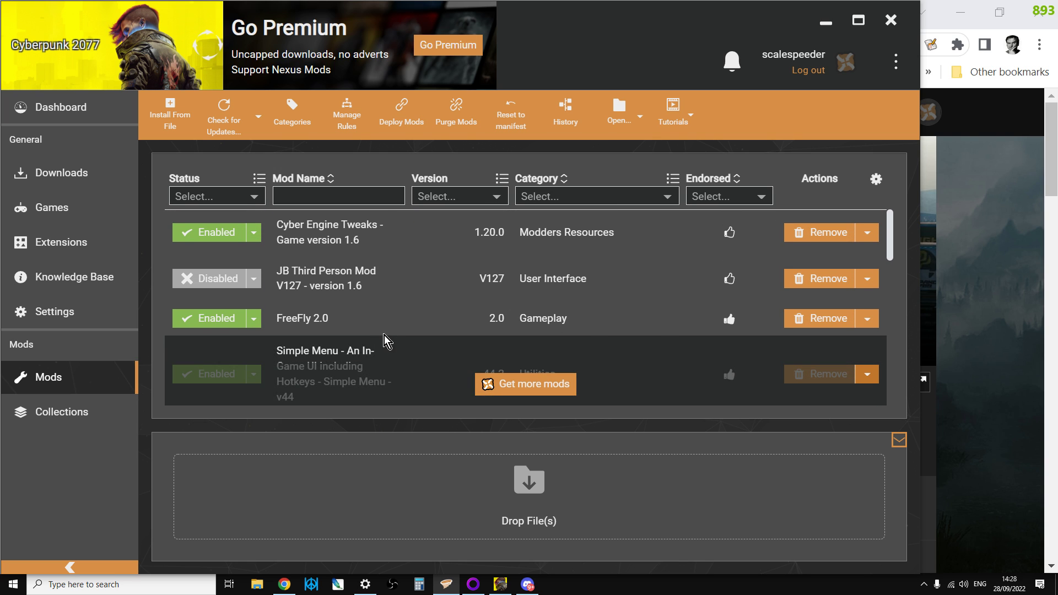
# Step: Open Simple Menu's Nexus page and confirm it requires Cyber Engine Tweaks
pyautogui.scroll(-3)
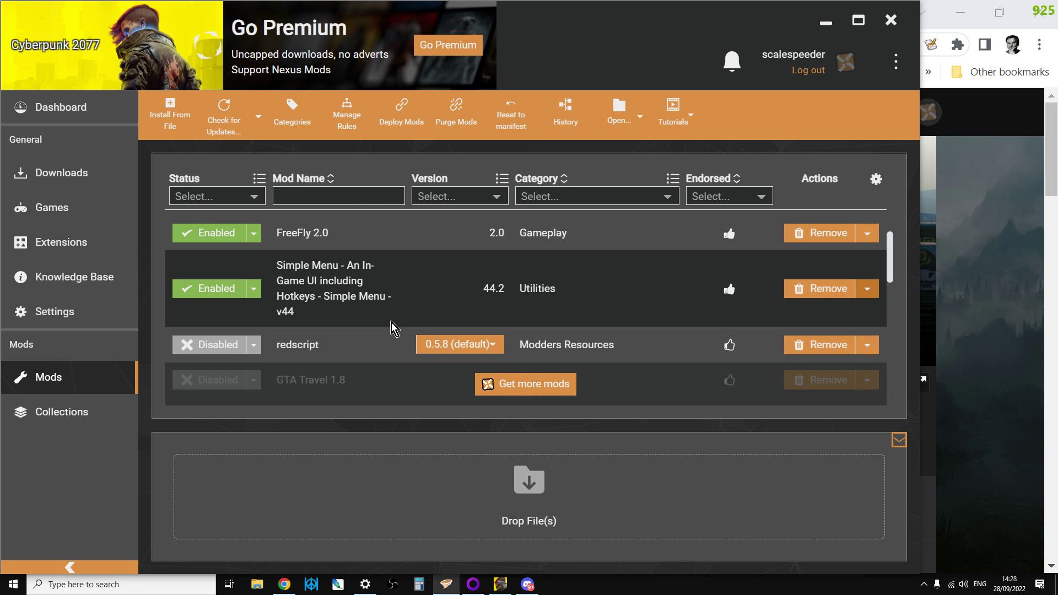
pyautogui.moveTo(337, 249)
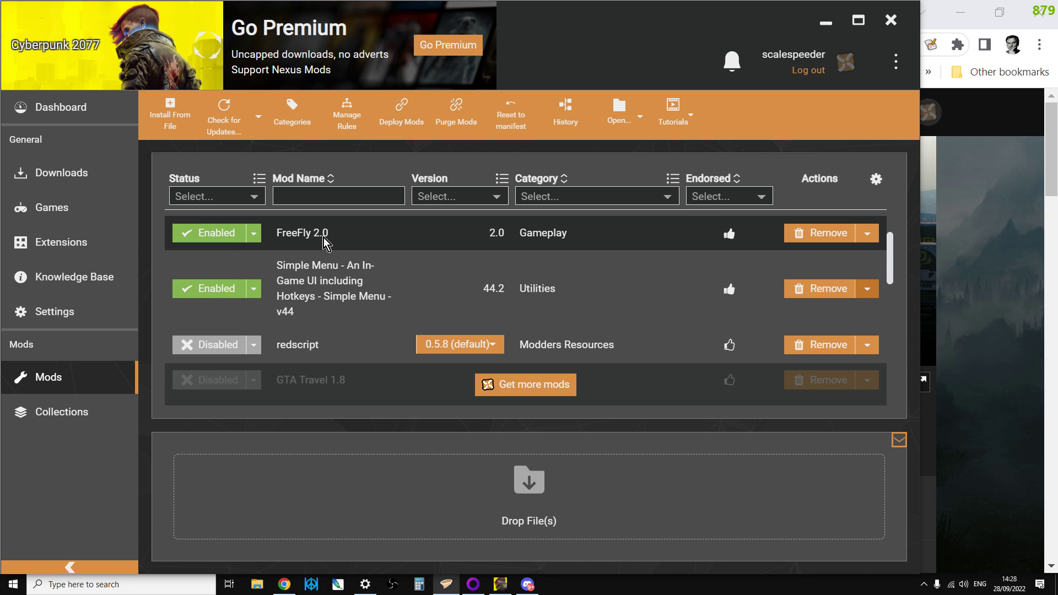
pyautogui.moveTo(349, 304)
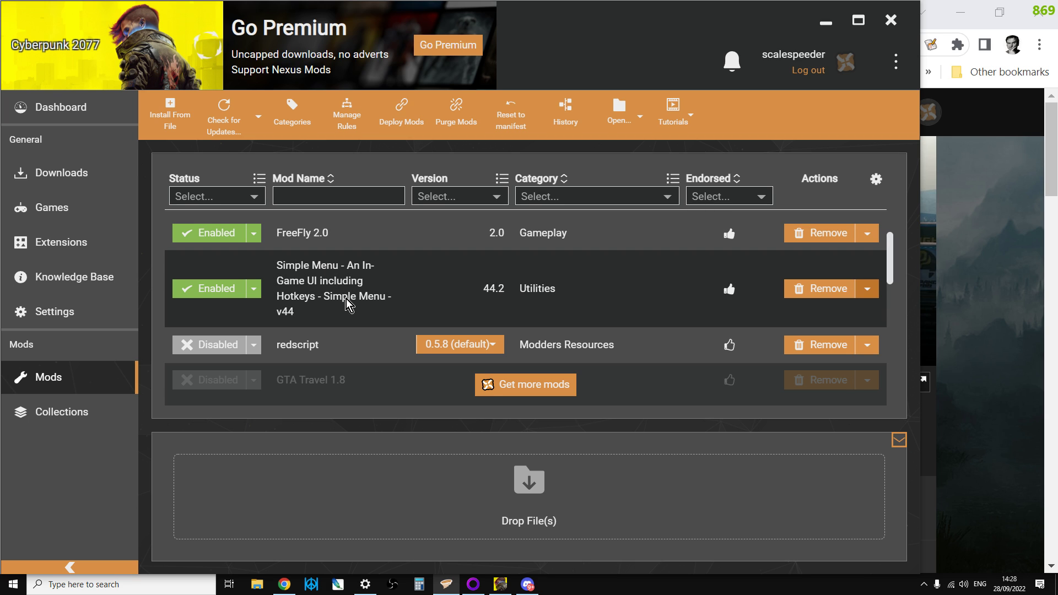
pyautogui.moveTo(857, 303)
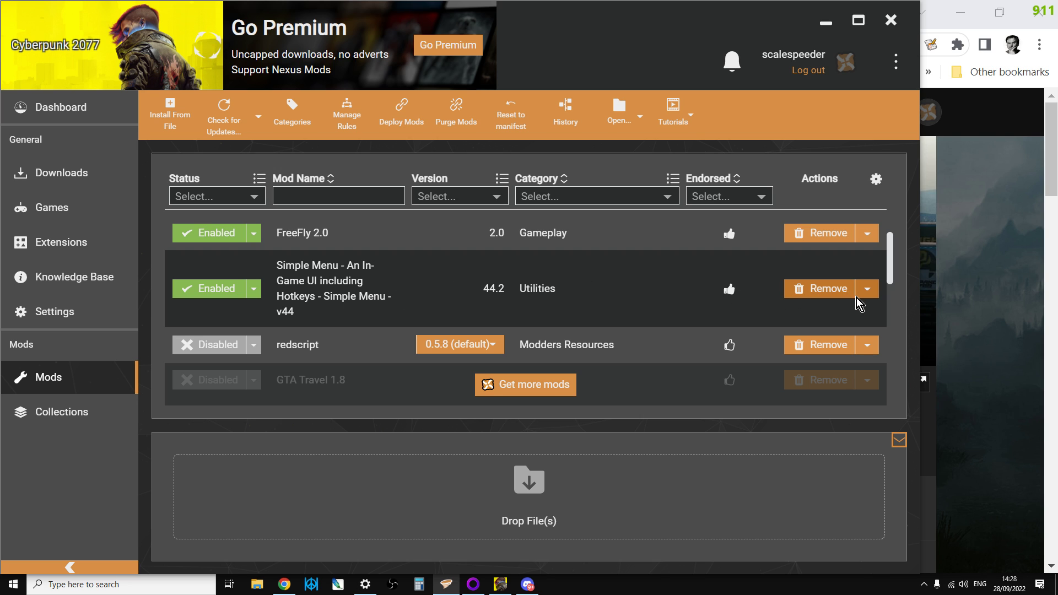
pyautogui.moveTo(910, 327)
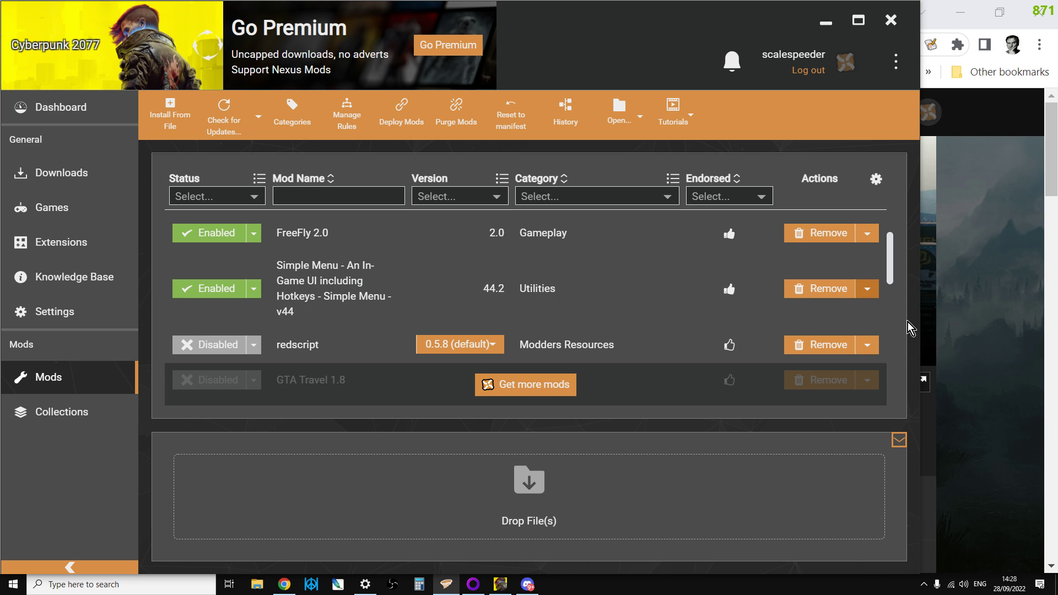
pyautogui.click(866, 288)
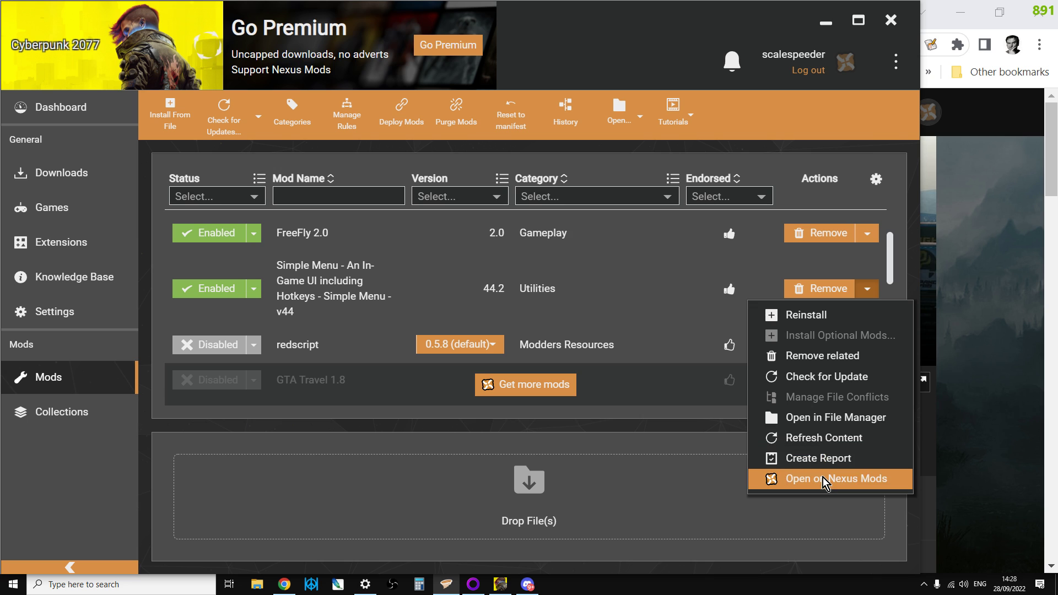
pyautogui.click(830, 478)
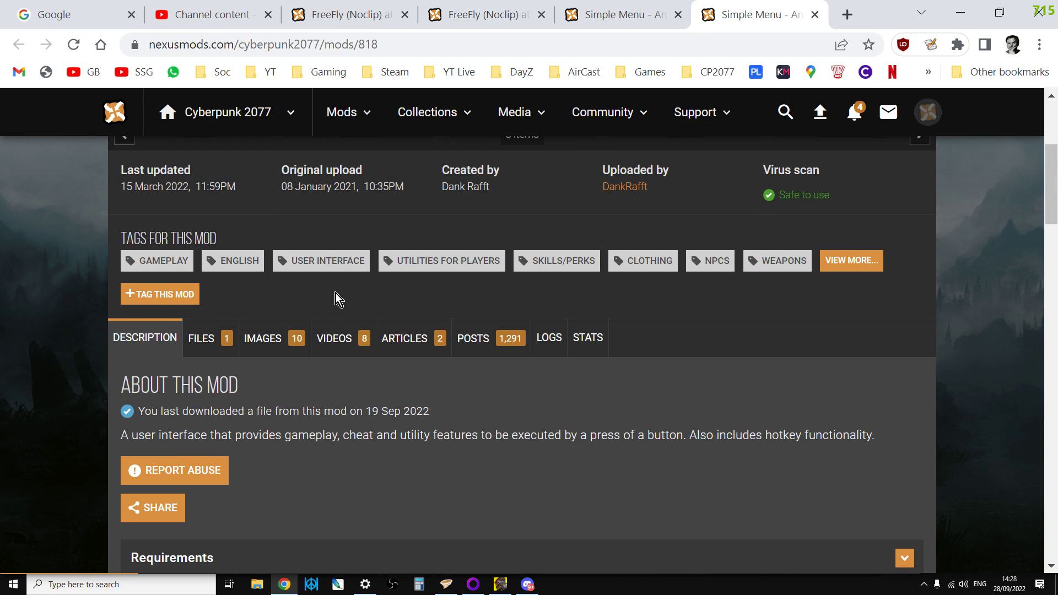
pyautogui.scroll(-3)
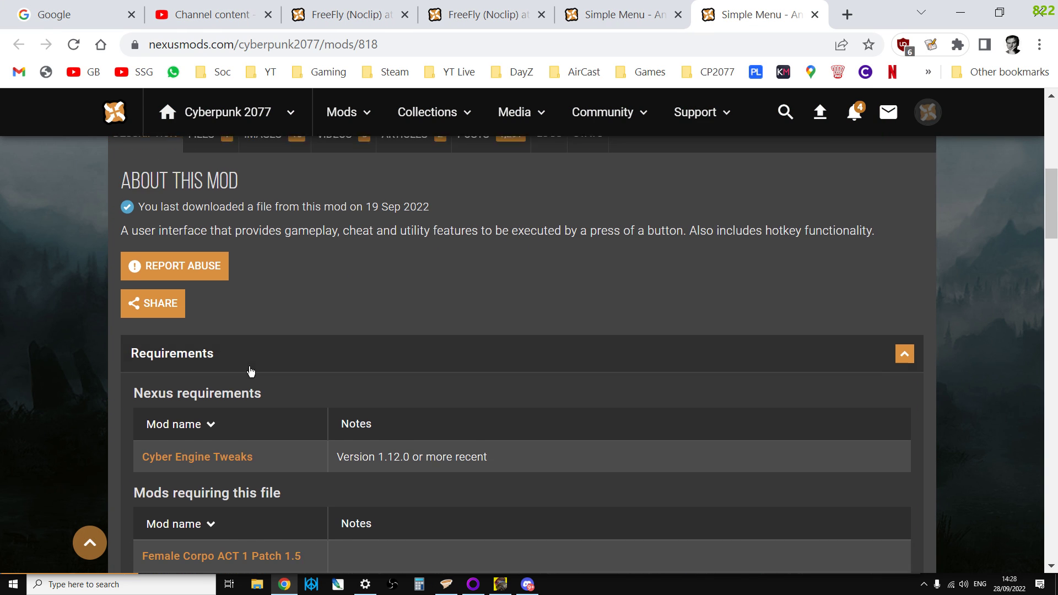
pyautogui.scroll(-3)
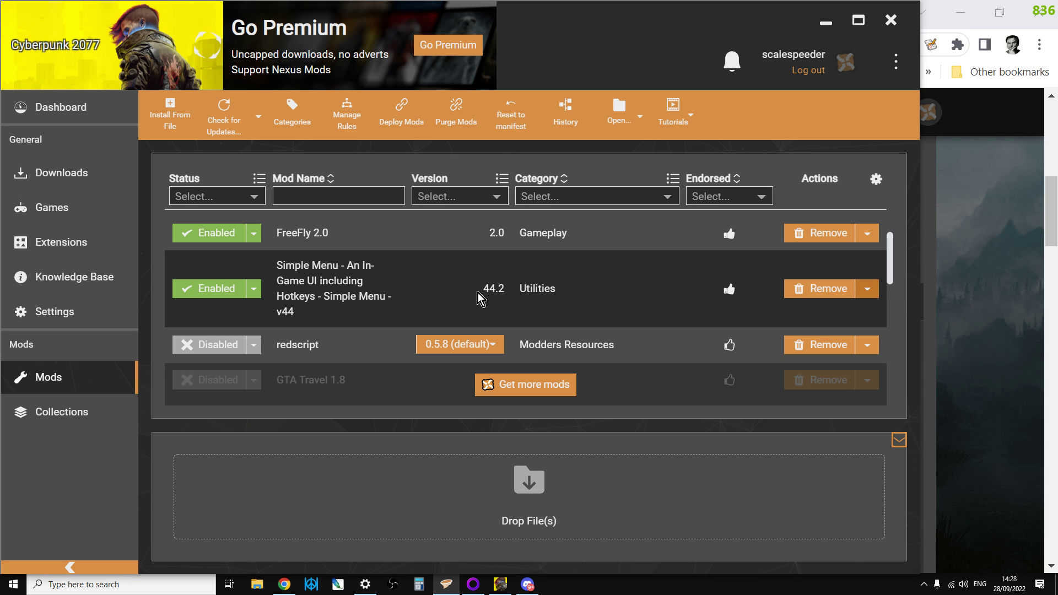
# Step: Open FreeFly's Nexus page, noting it also needs Native Settings UI, then return to Vortex
pyautogui.click(867, 233)
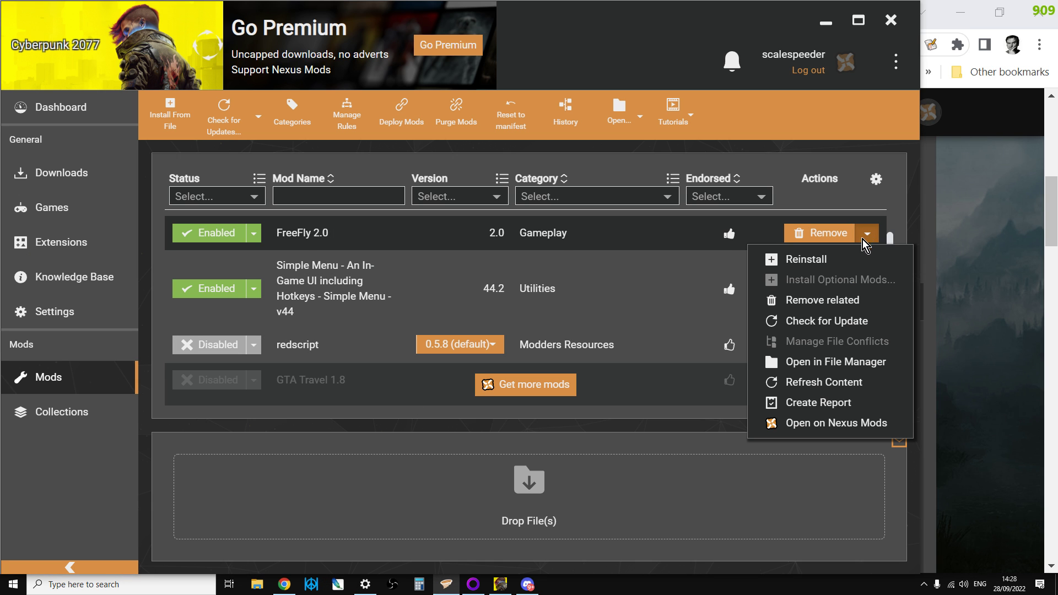
pyautogui.click(843, 423)
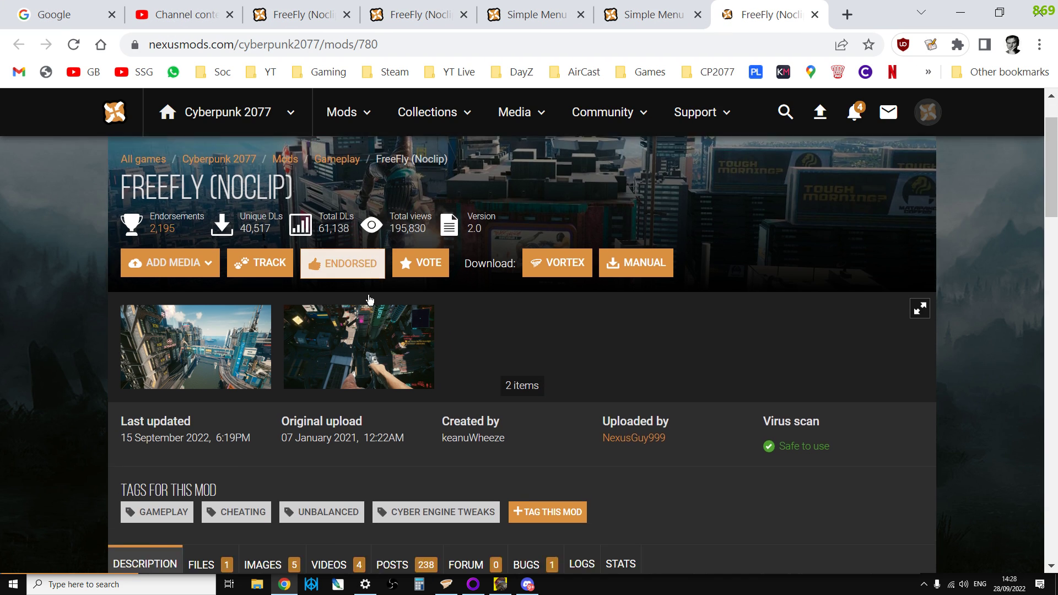
pyautogui.scroll(-3)
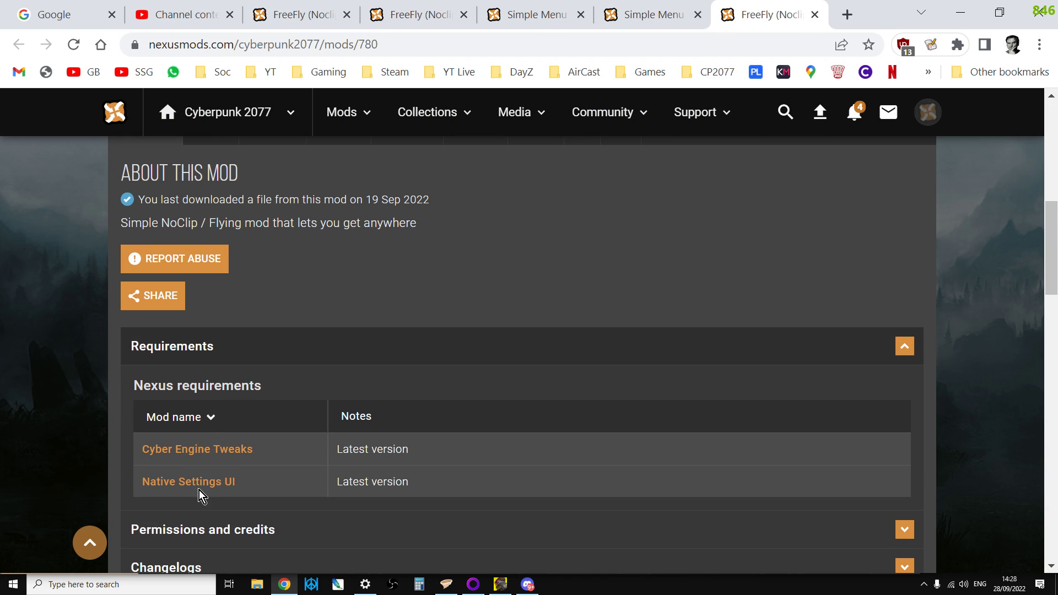
pyautogui.click(444, 584)
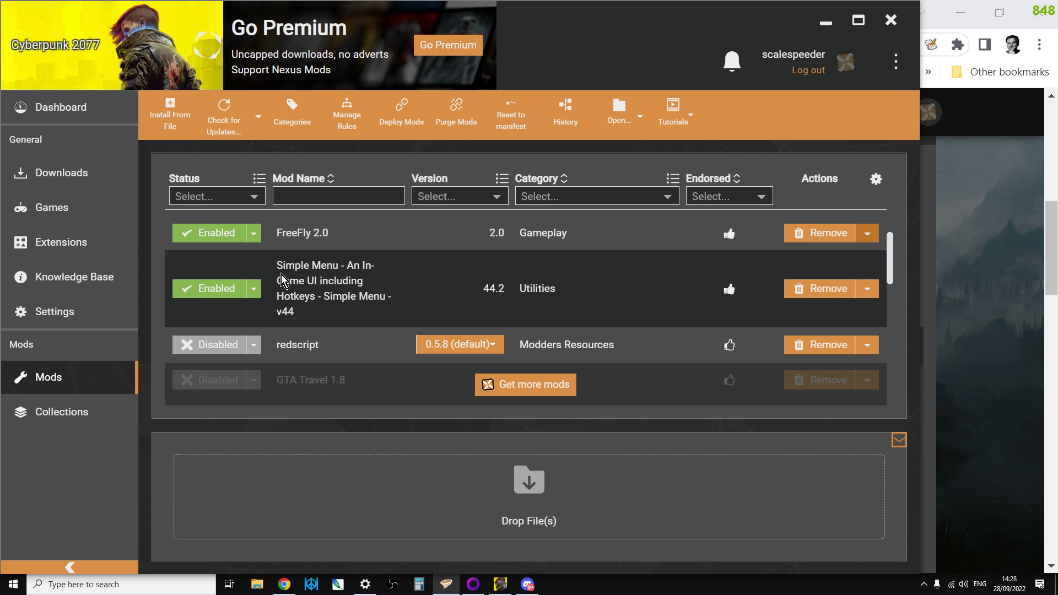
pyautogui.scroll(-3)
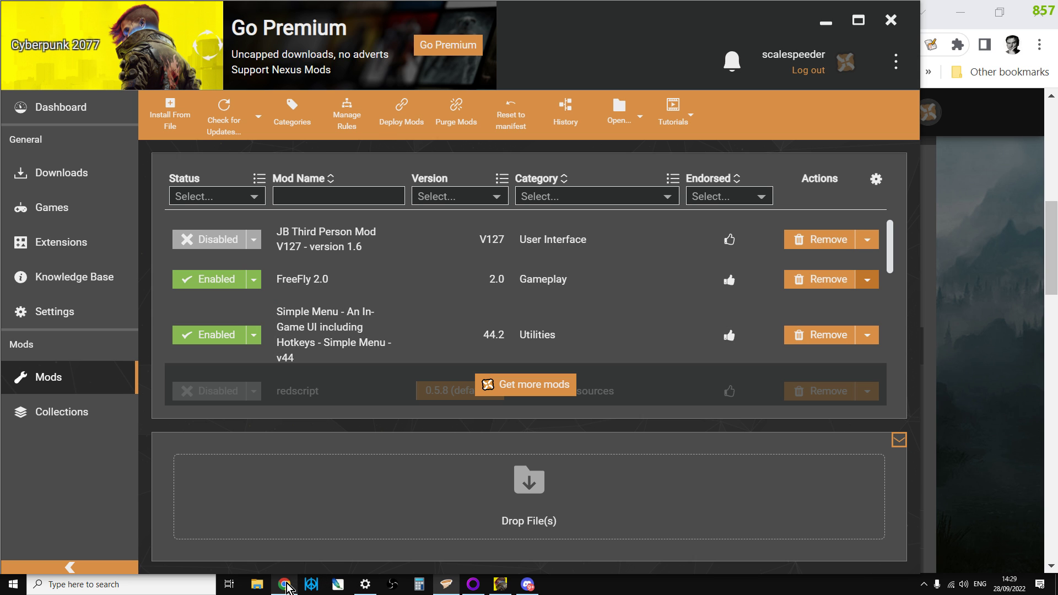
# Step: Bring back the FreeFly (Noclip) page and read its requirements, install steps and 2.0 details
pyautogui.click(283, 584)
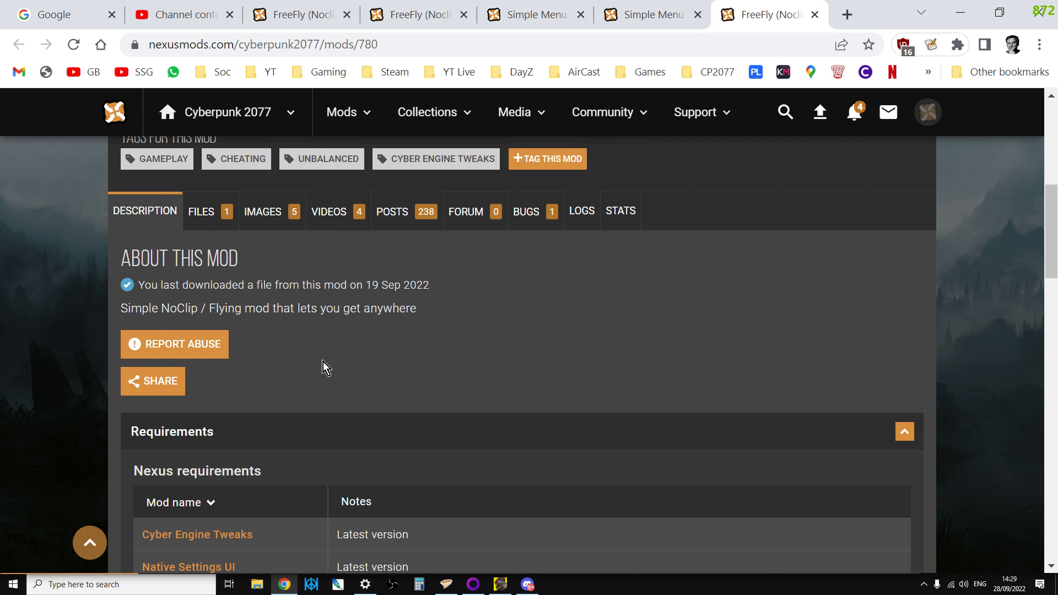
pyautogui.scroll(3)
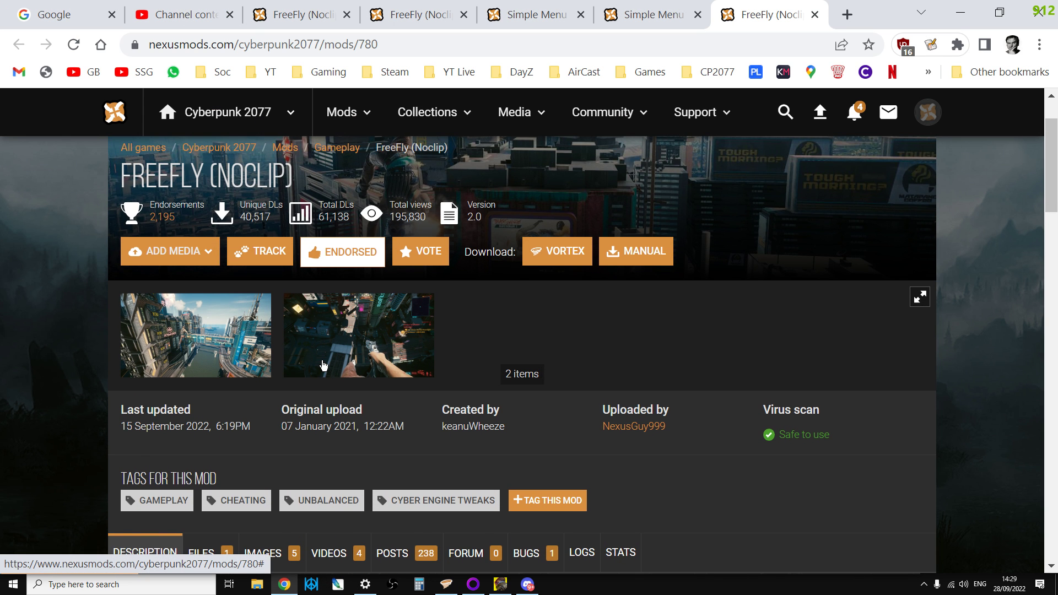
pyautogui.scroll(-3)
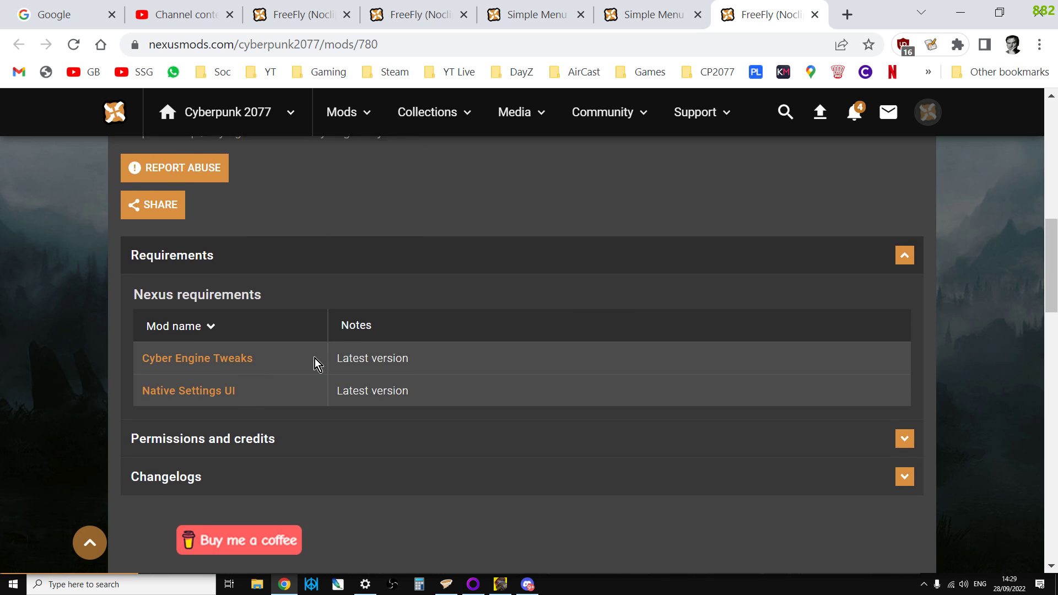
pyautogui.scroll(3)
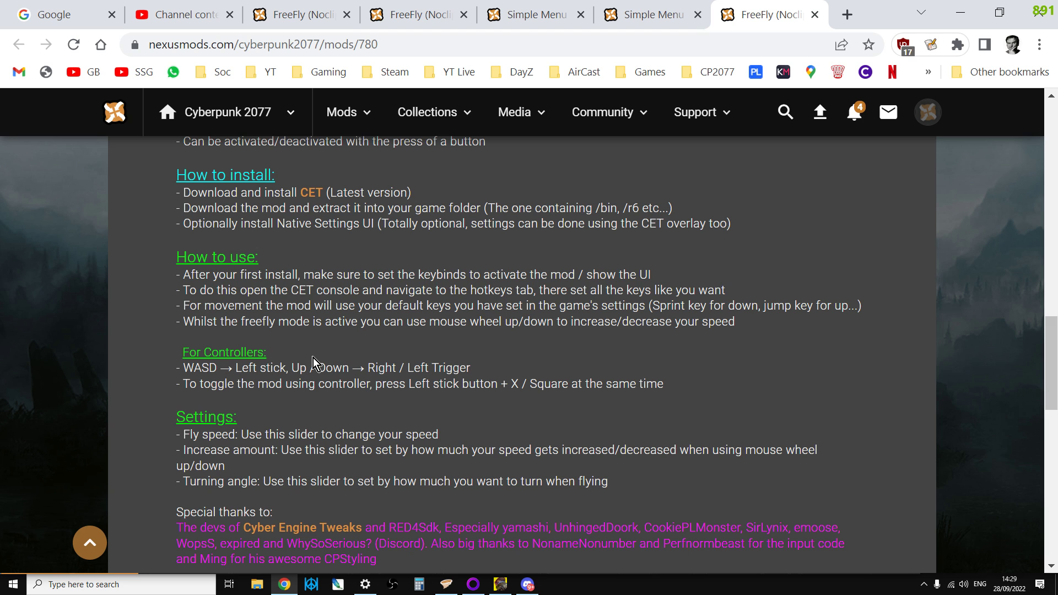
pyautogui.scroll(3)
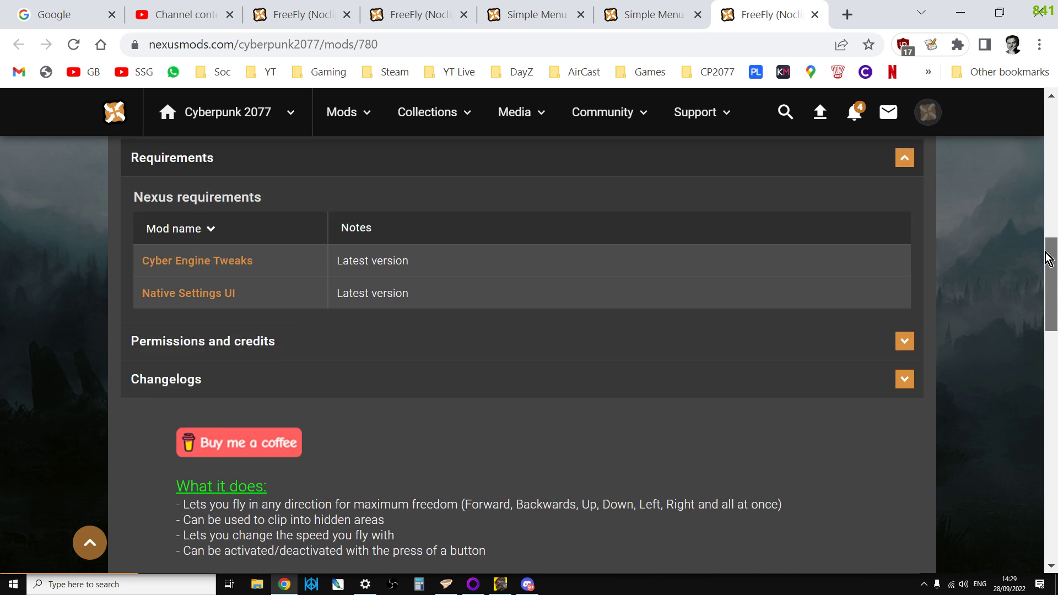
pyautogui.scroll(3)
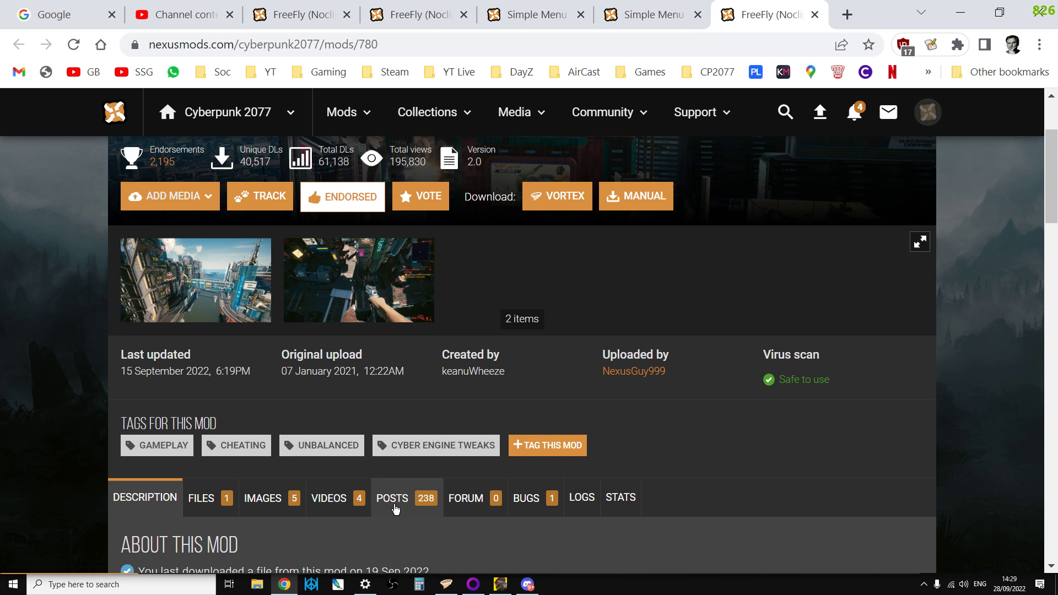
pyautogui.click(392, 498)
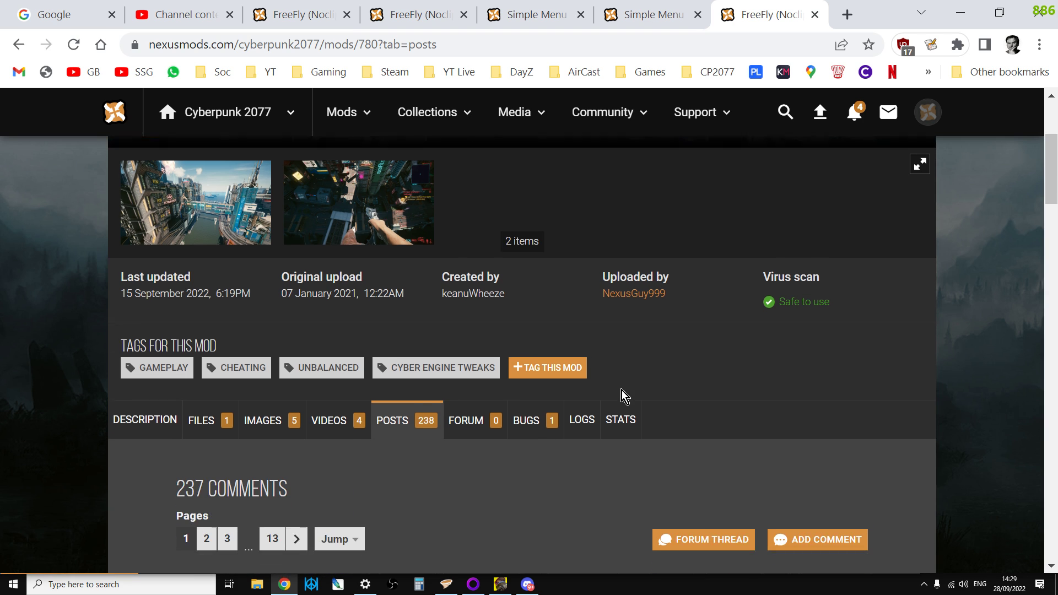
pyautogui.scroll(-3)
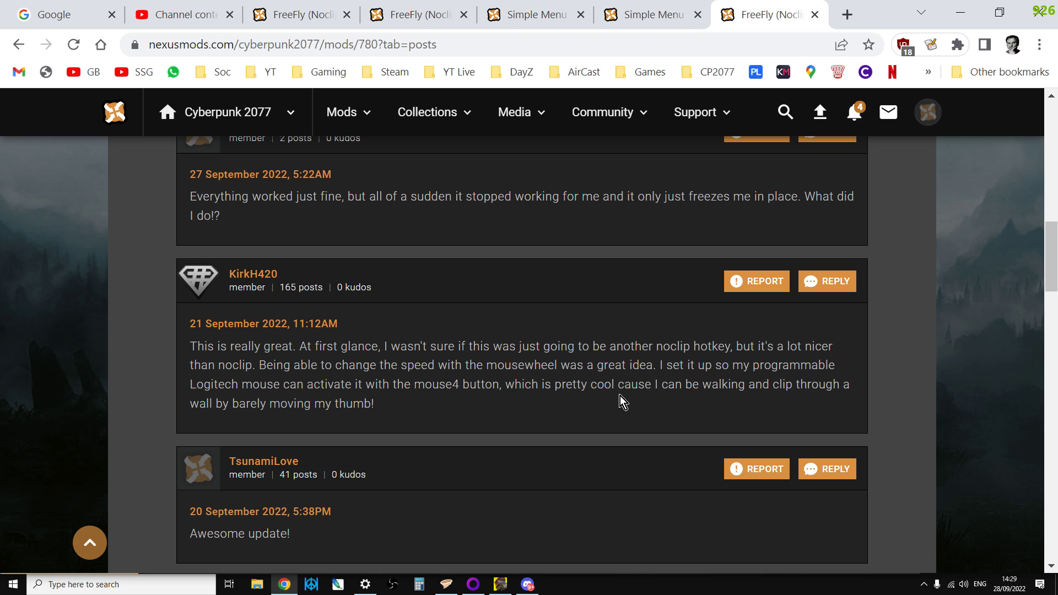
pyautogui.moveTo(617, 402)
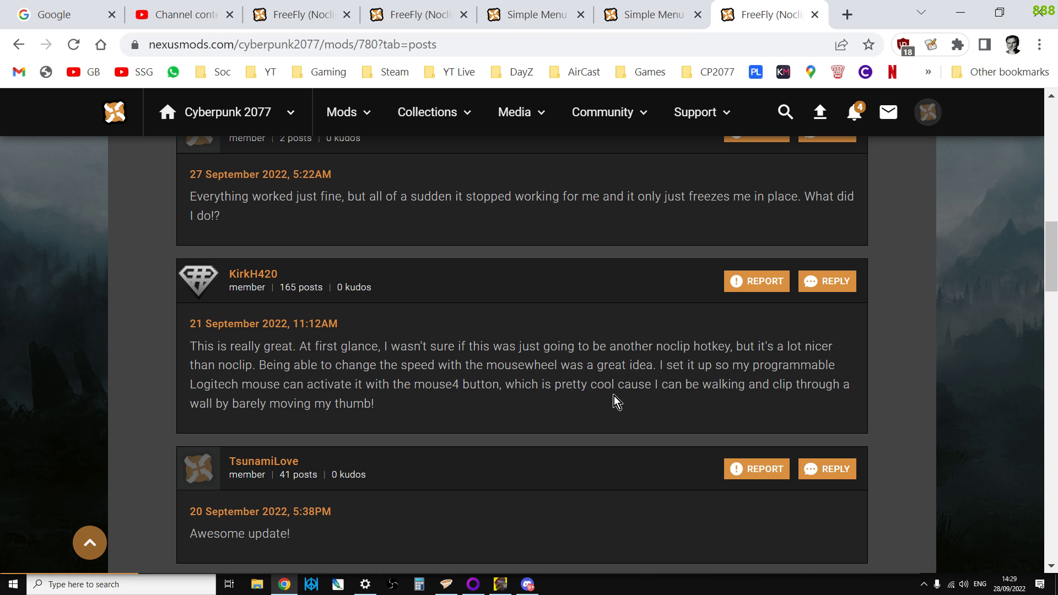
pyautogui.scroll(3)
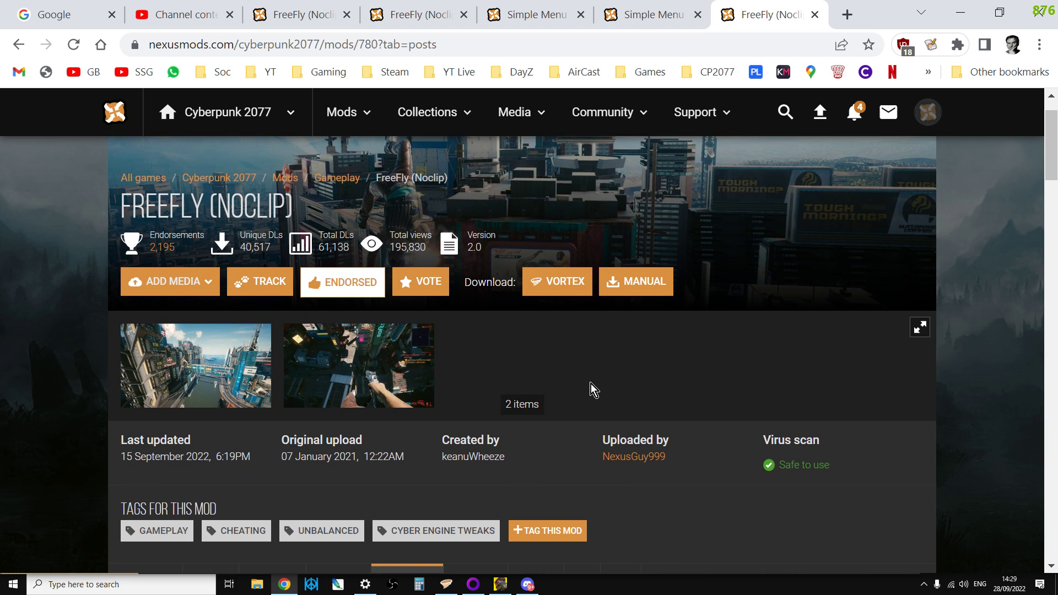
# Step: View the Cyberpunk 2077 Modding server's welcome channel in Discord, then return to FreeFly's page
pyautogui.click(526, 584)
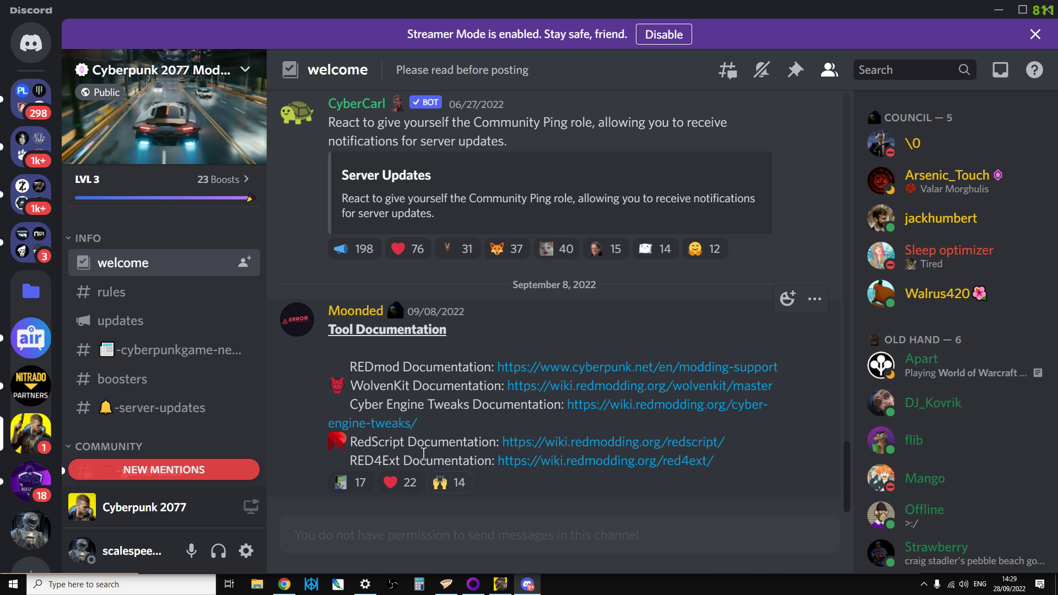
pyautogui.moveTo(549, 500)
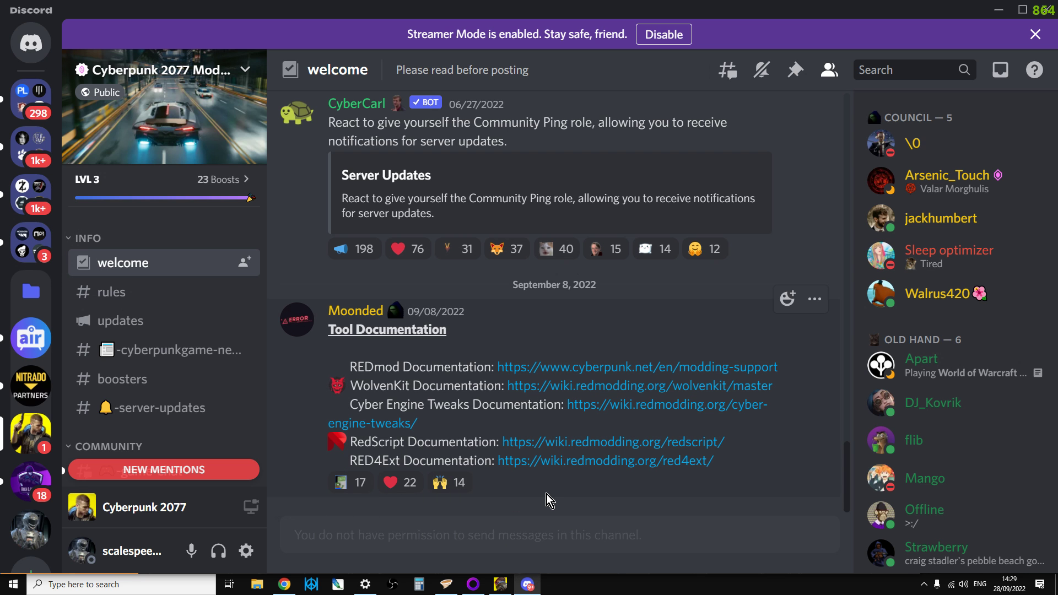
pyautogui.moveTo(517, 360)
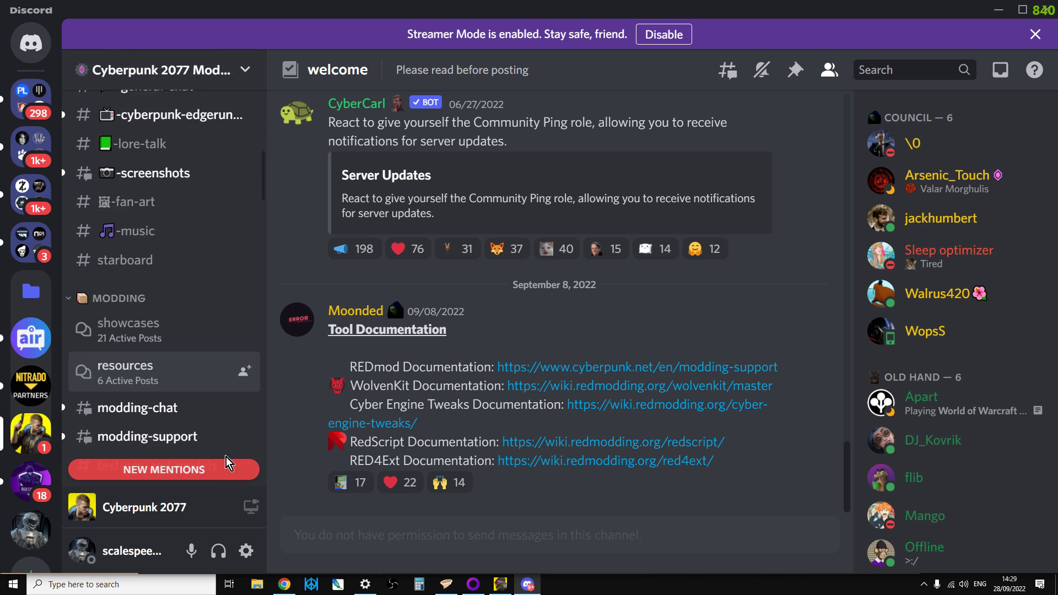
pyautogui.scroll(-3)
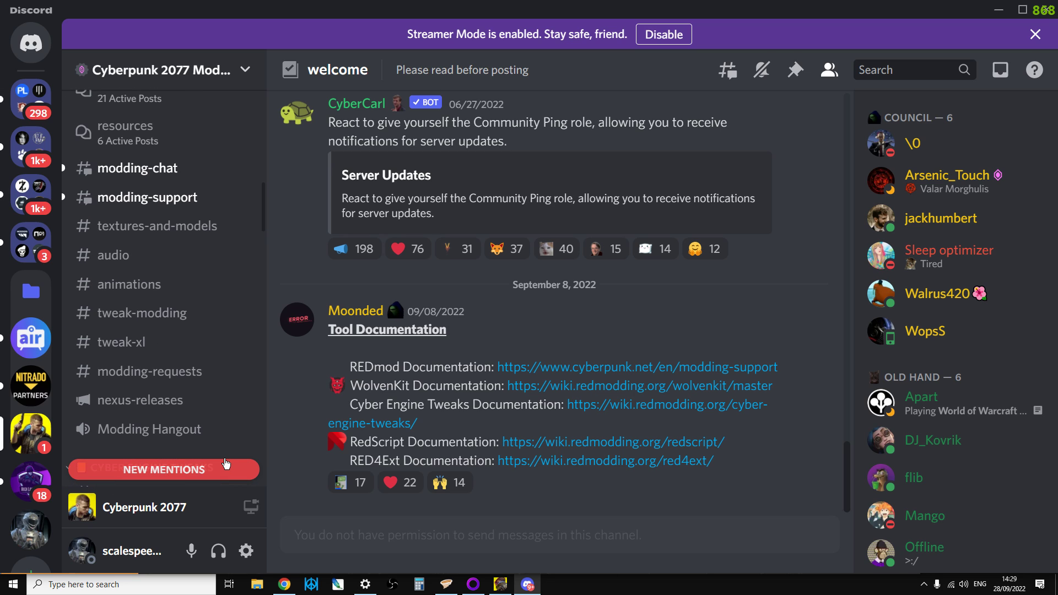
pyautogui.scroll(3)
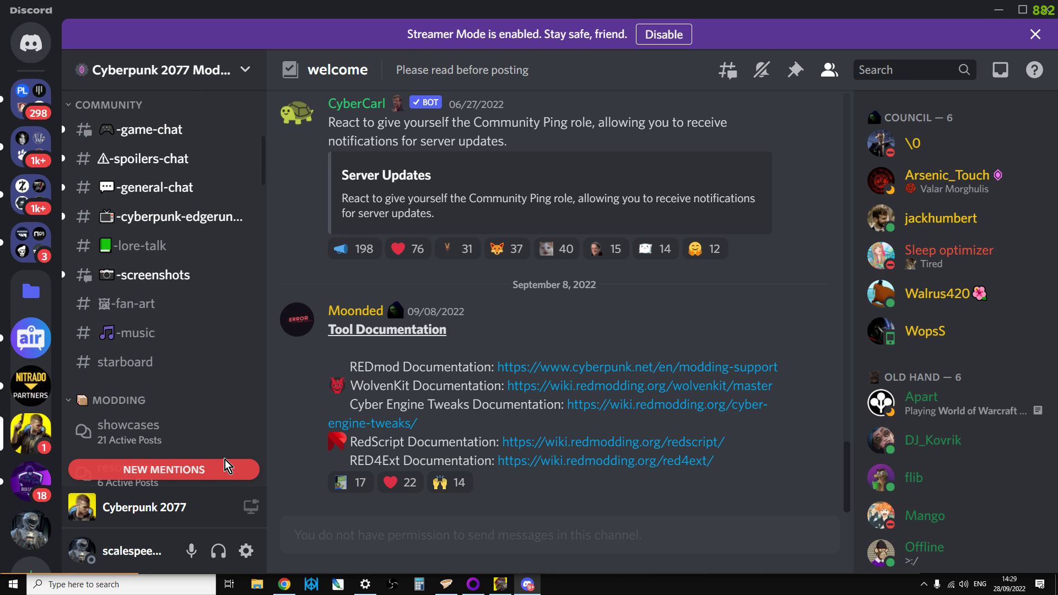
pyautogui.moveTo(450, 408)
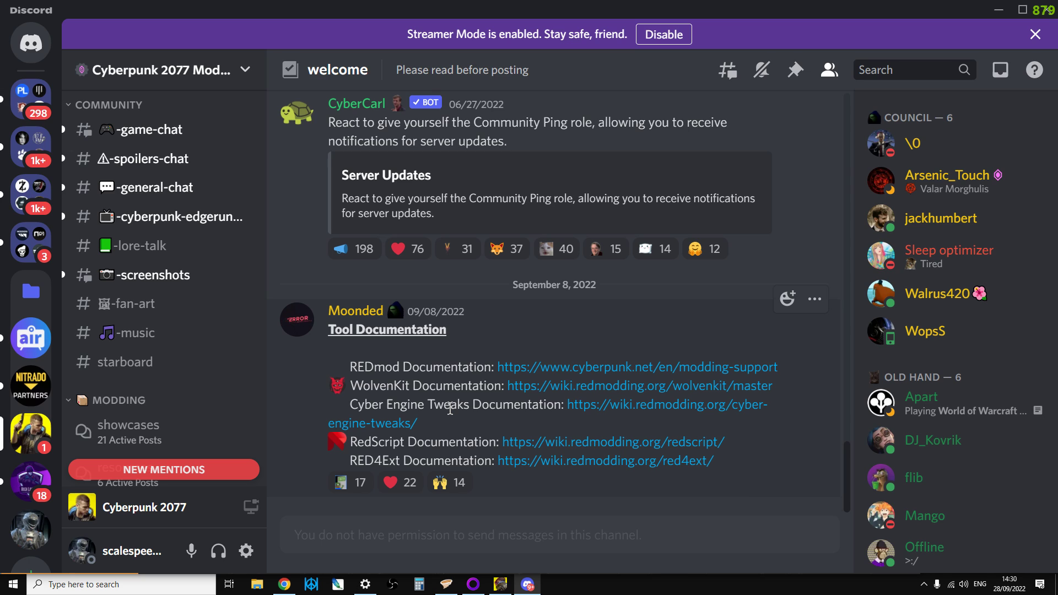
pyautogui.moveTo(1037, 118)
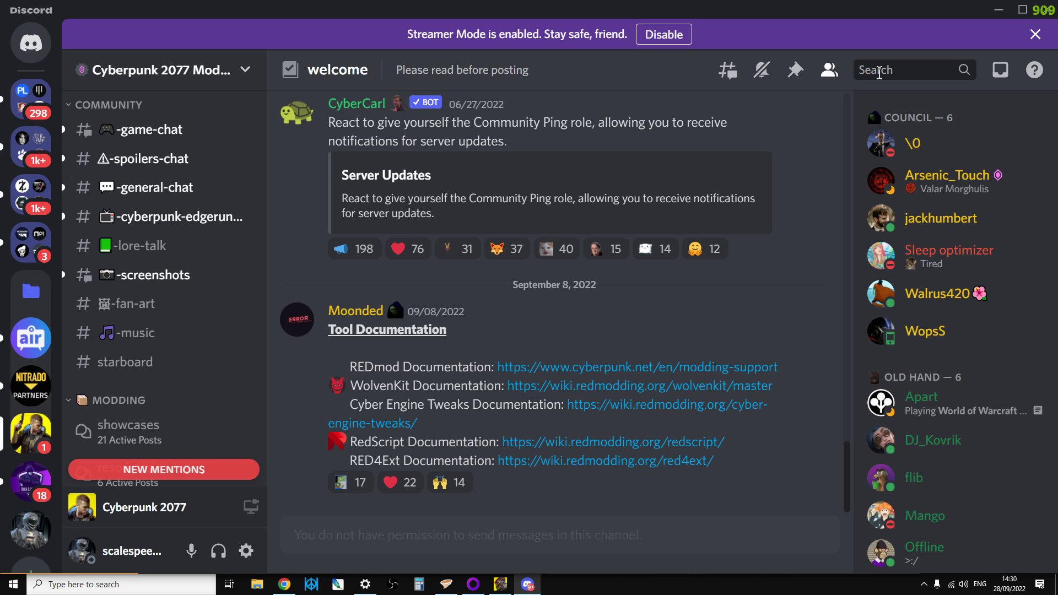
pyautogui.moveTo(415, 504)
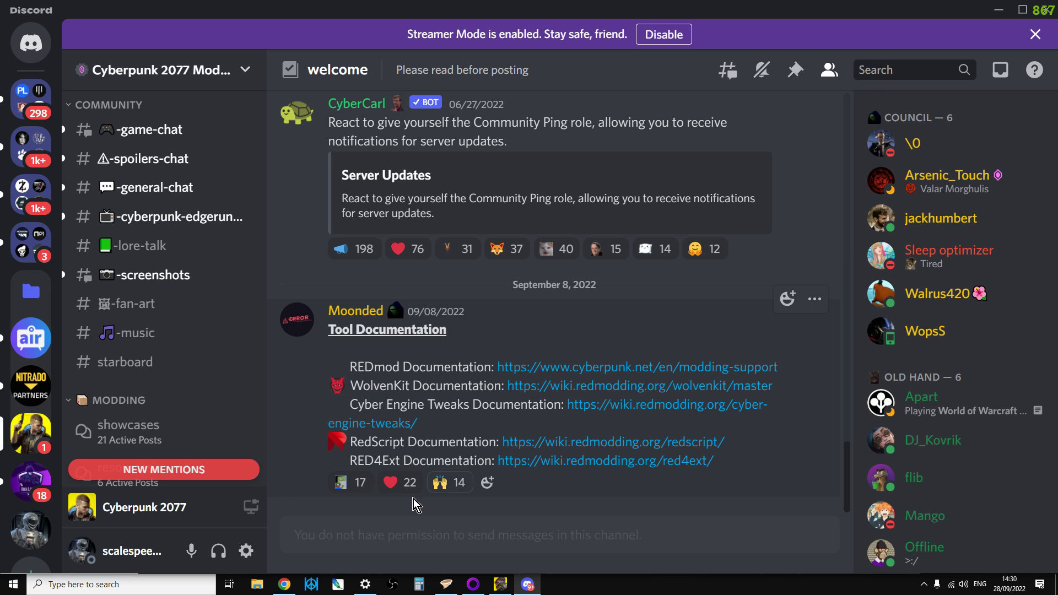
pyautogui.click(283, 584)
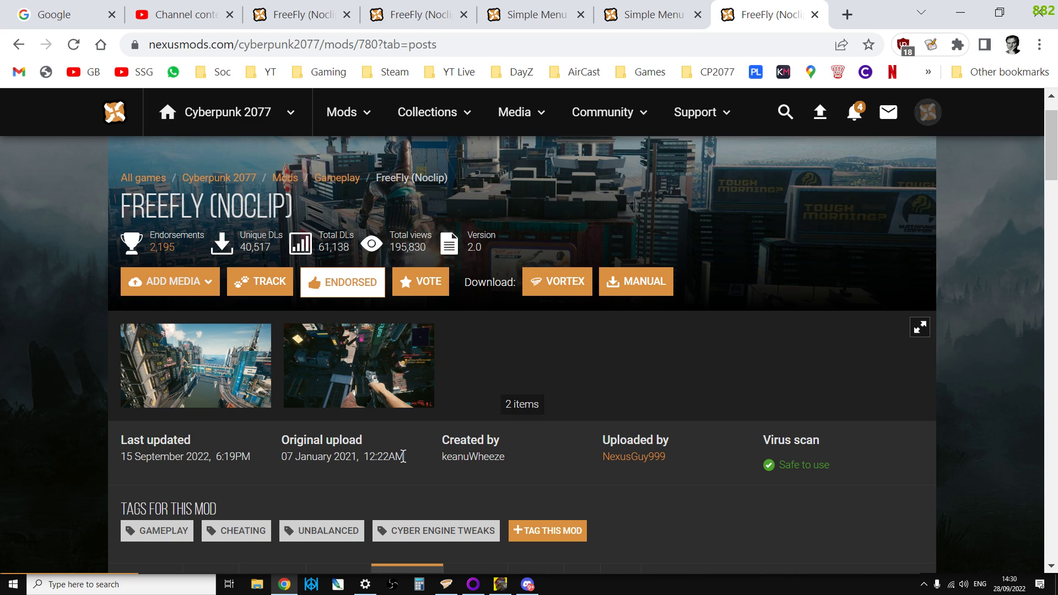
# Step: Scroll the FreeFly (Noclip) page down to its tab row showing 237 posts
pyautogui.scroll(-3)
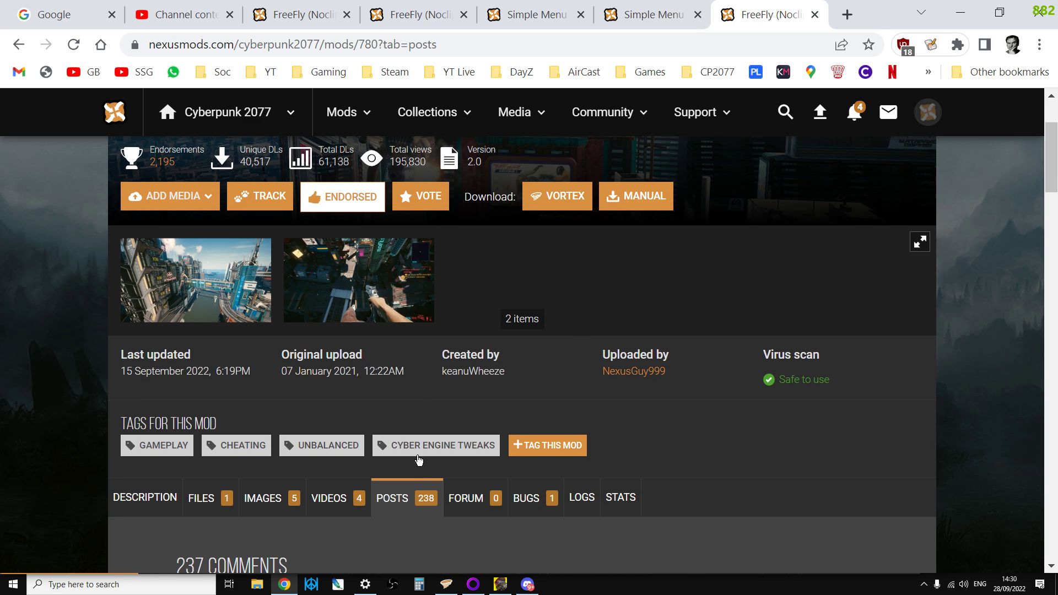
pyautogui.moveTo(436, 445)
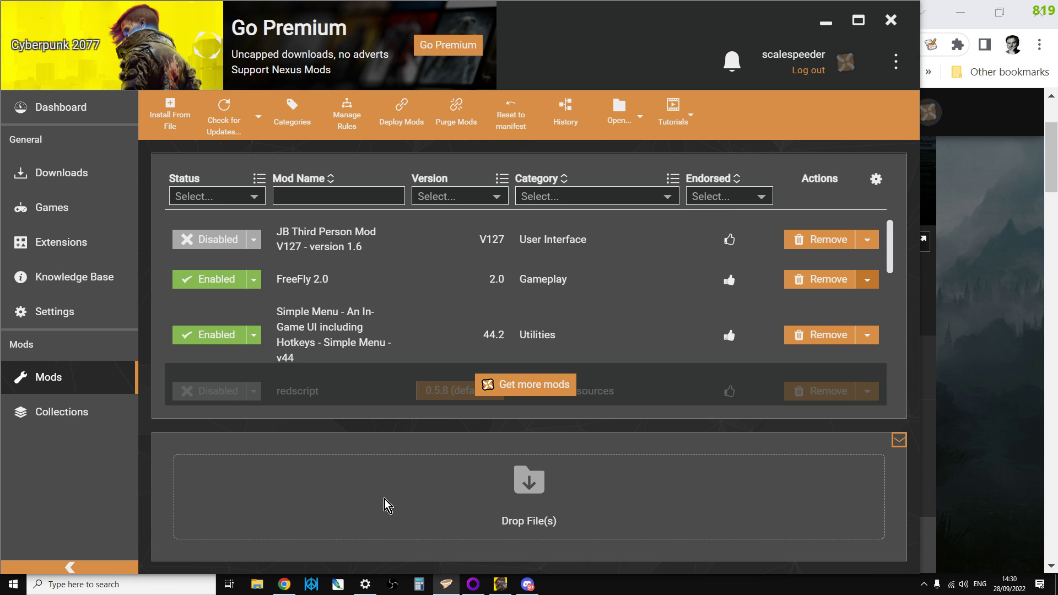
pyautogui.moveTo(651, 373)
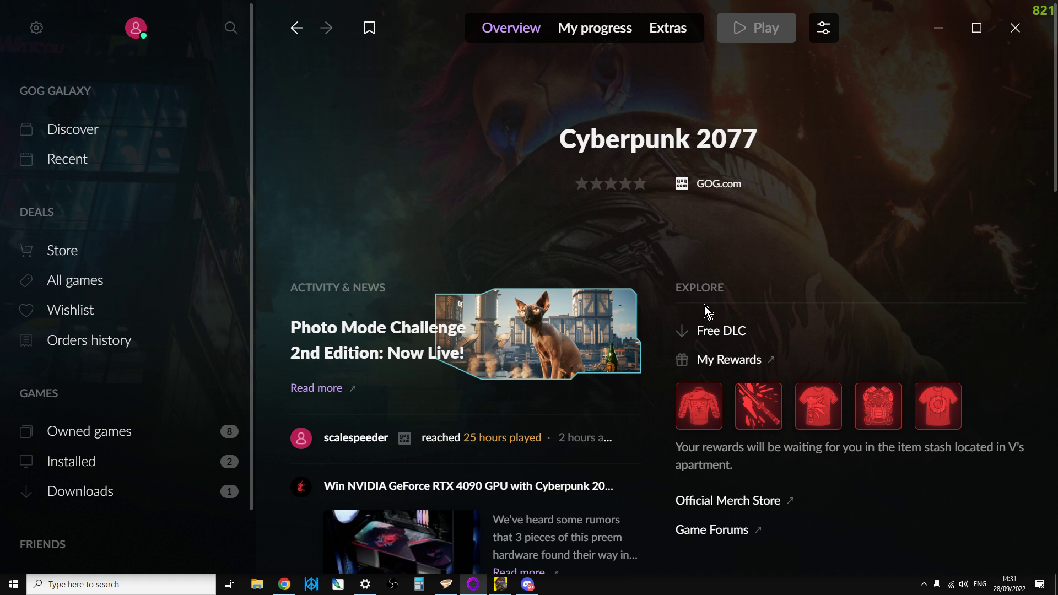
pyautogui.moveTo(923, 295)
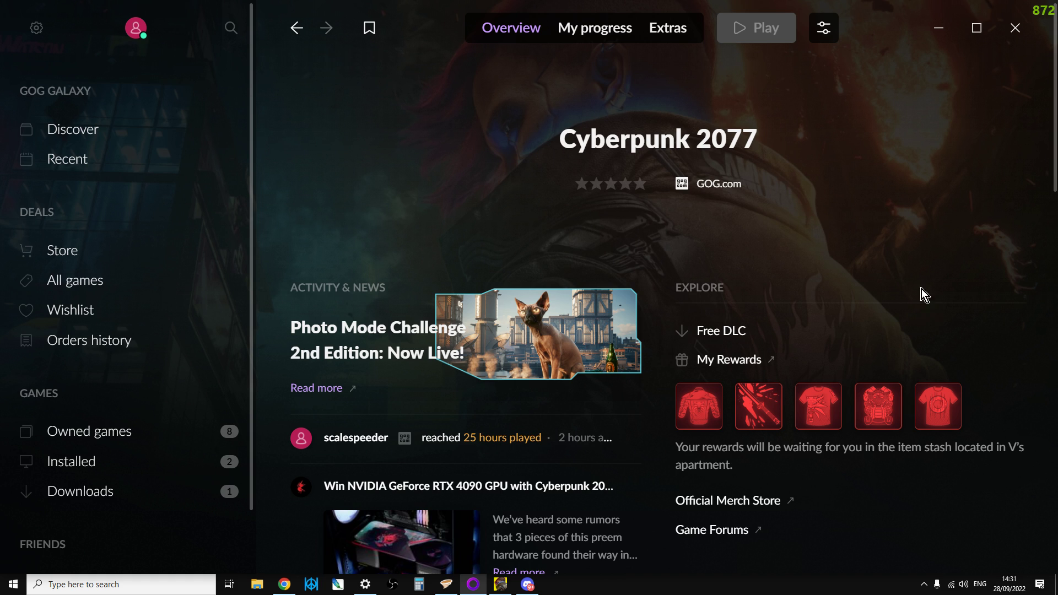
pyautogui.moveTo(298, 199)
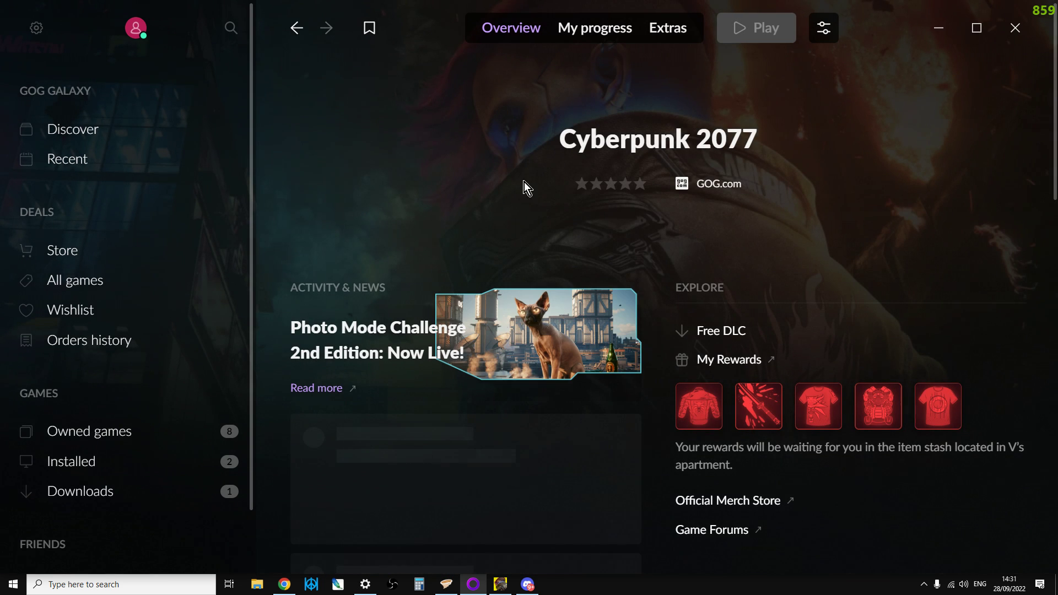
# Step: Run Verify / Repair on Cyberpunk 2077 and watch it scanning at 0% in Downloads
pyautogui.click(823, 28)
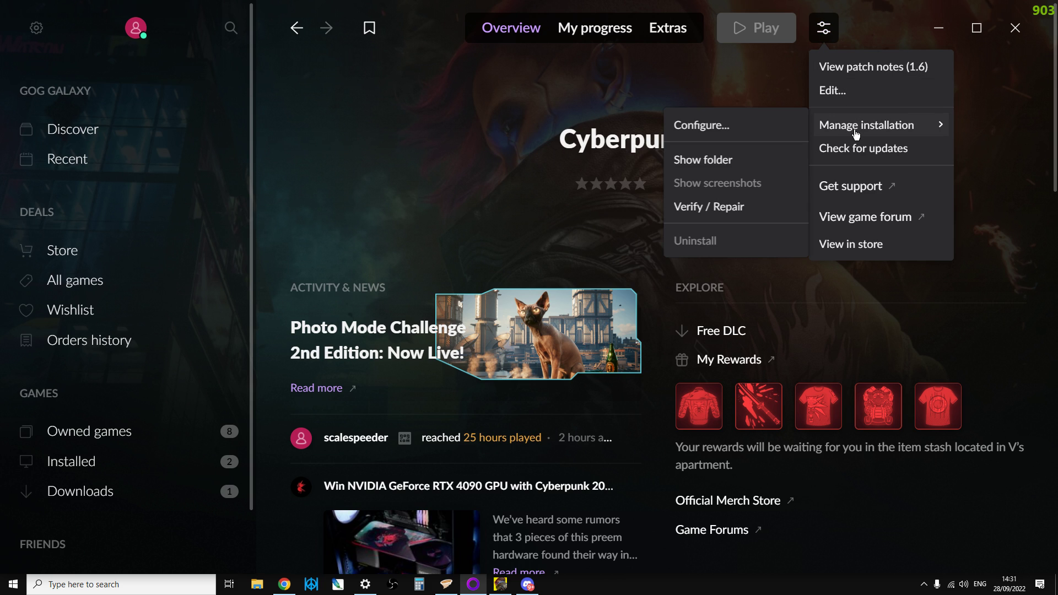
pyautogui.moveTo(688, 207)
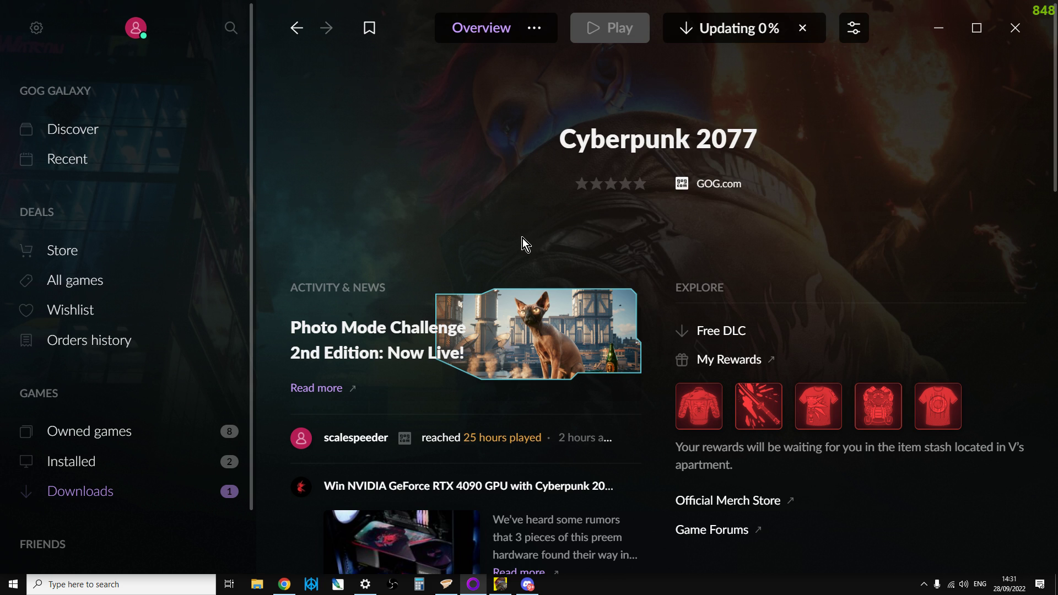
pyautogui.click(81, 491)
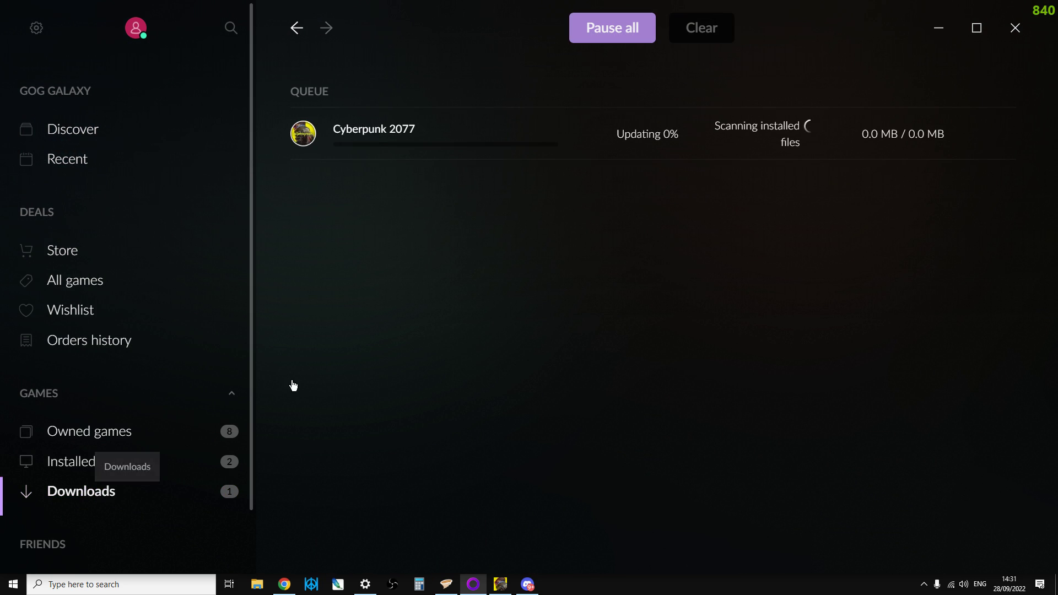
pyautogui.moveTo(466, 252)
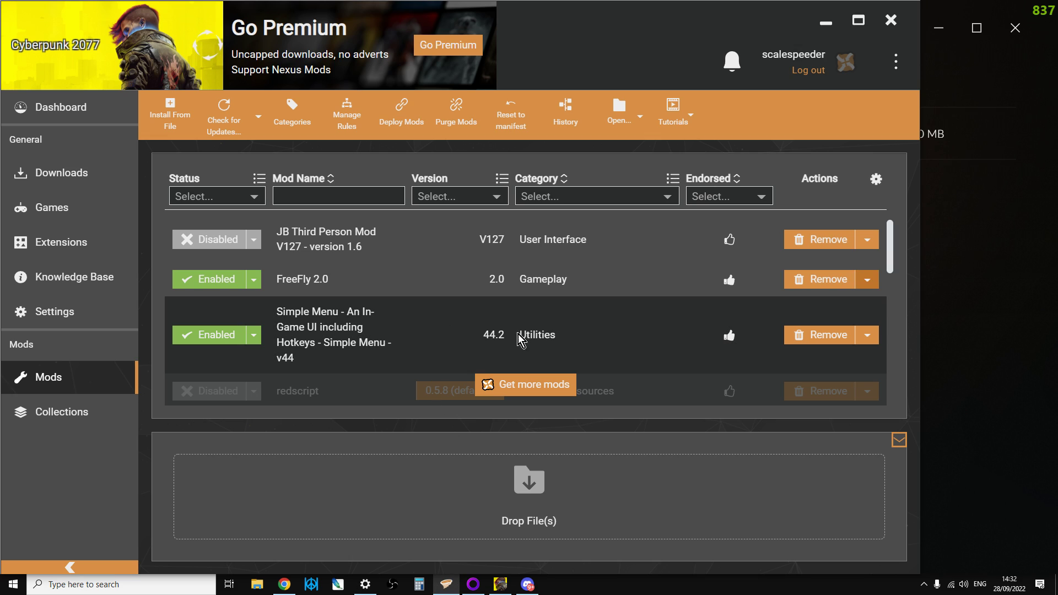
pyautogui.moveTo(727, 474)
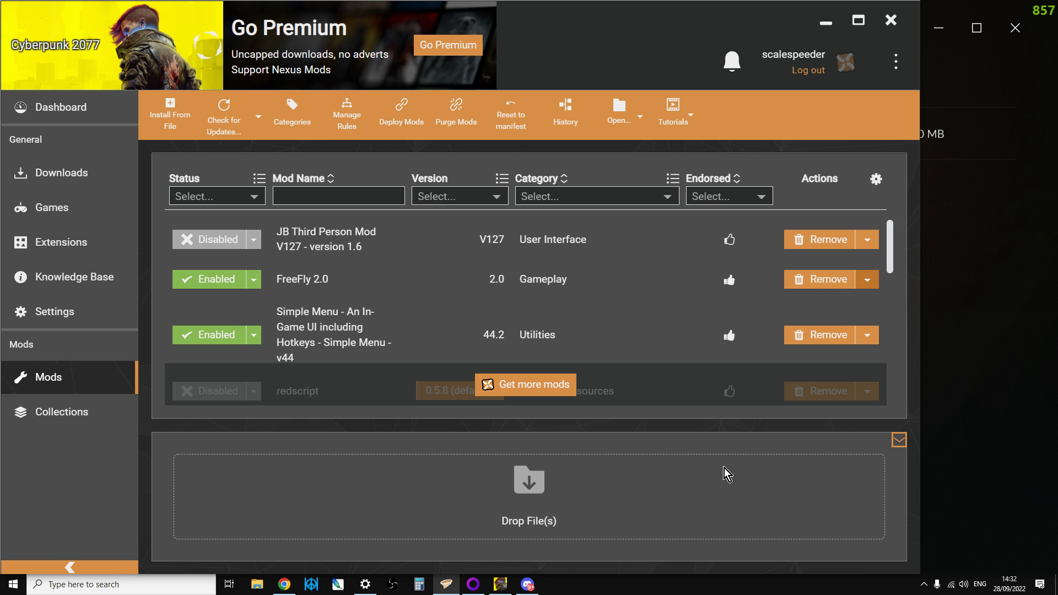